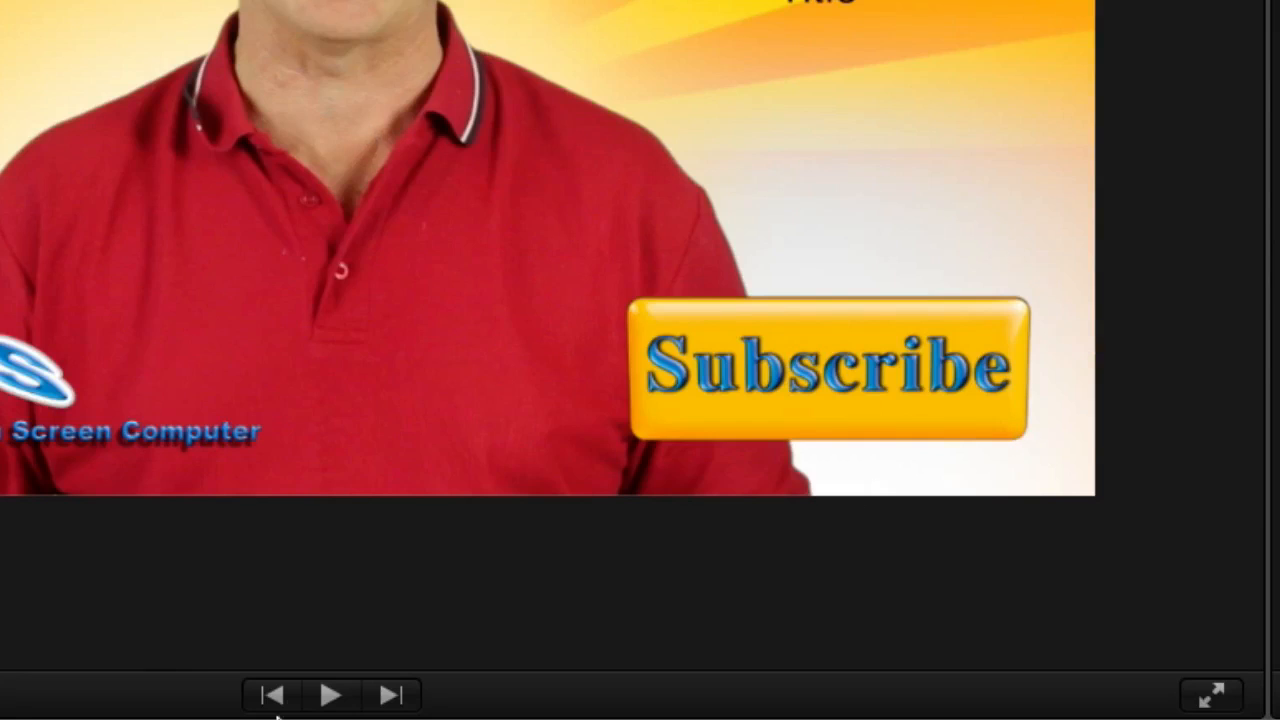
Step: Create a new Motion project from the YT 720 preset and import the Subscribe button PNG
{"action": "left_click", "coordinate": [330, 696]}
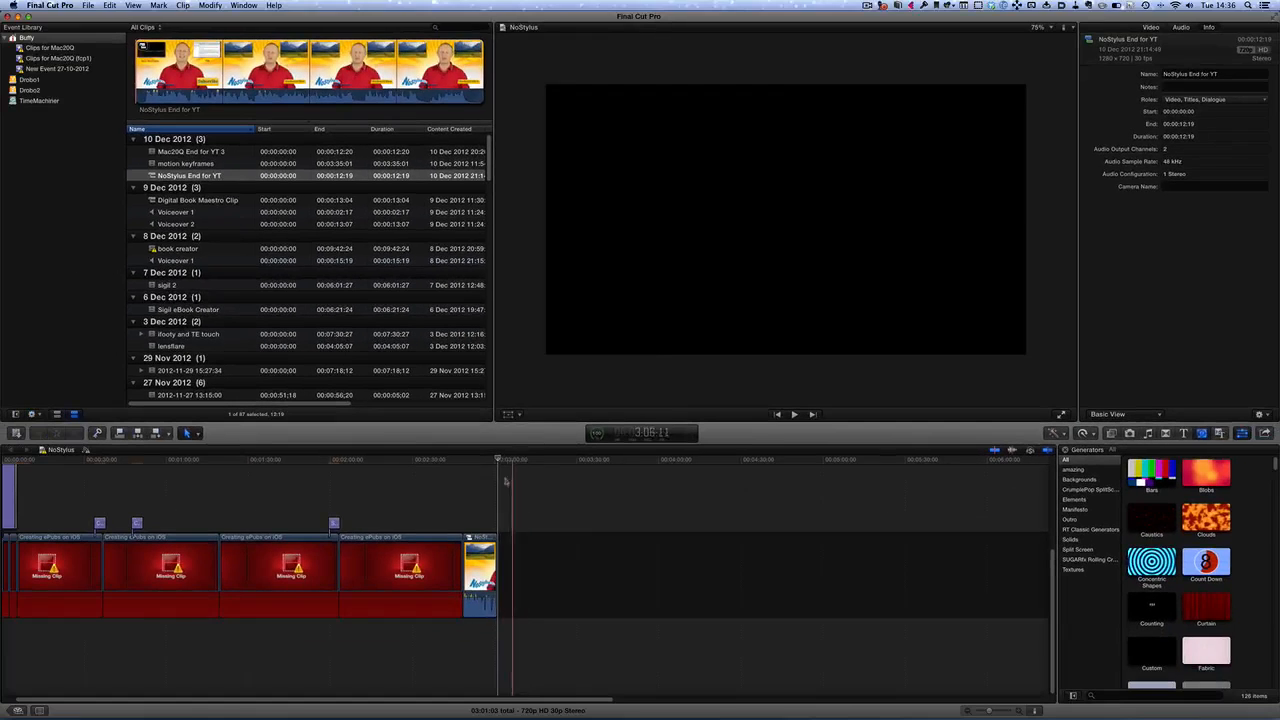
{"action": "left_click", "coordinate": [480, 458]}
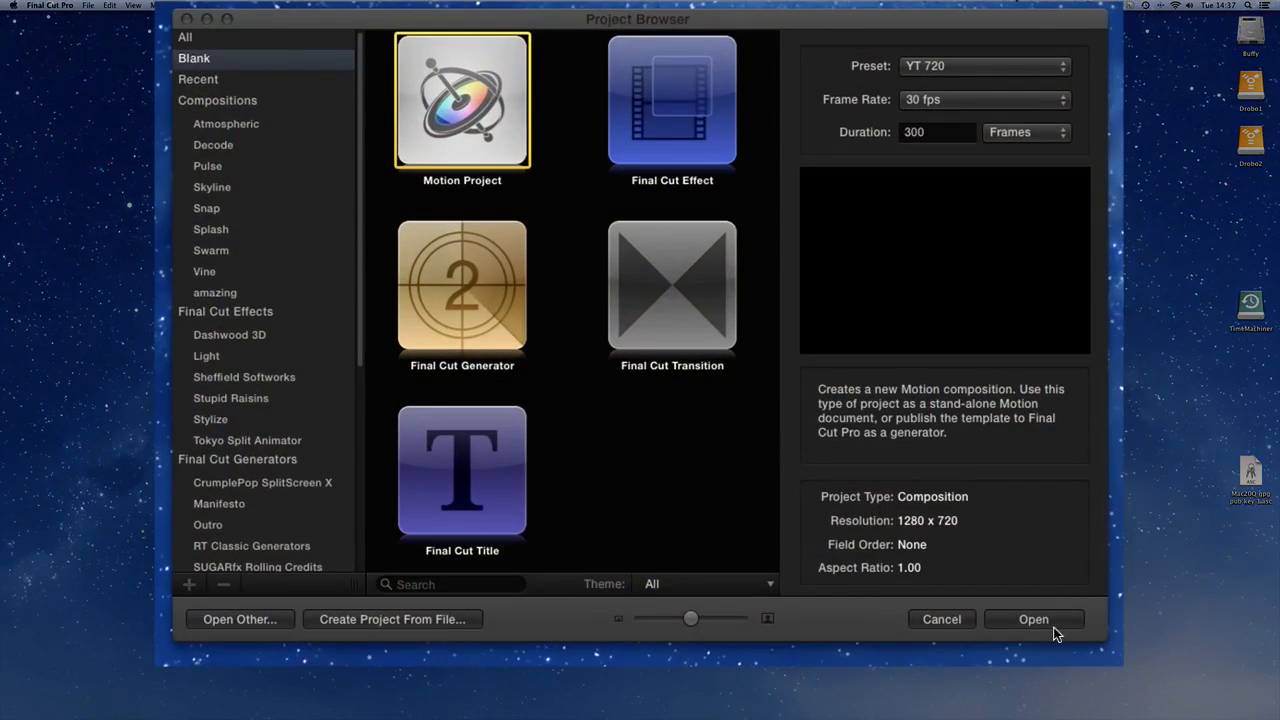
{"action": "left_click", "coordinate": [1032, 620]}
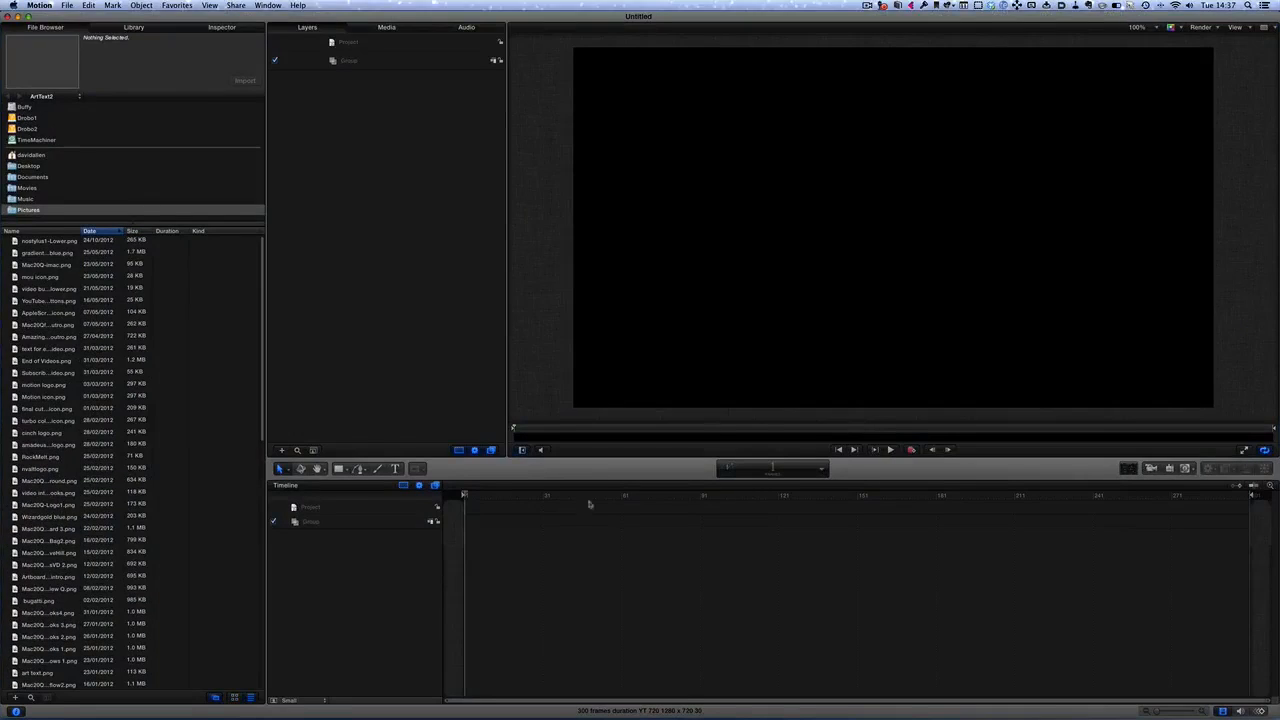
{"action": "left_click", "coordinate": [194, 40]}
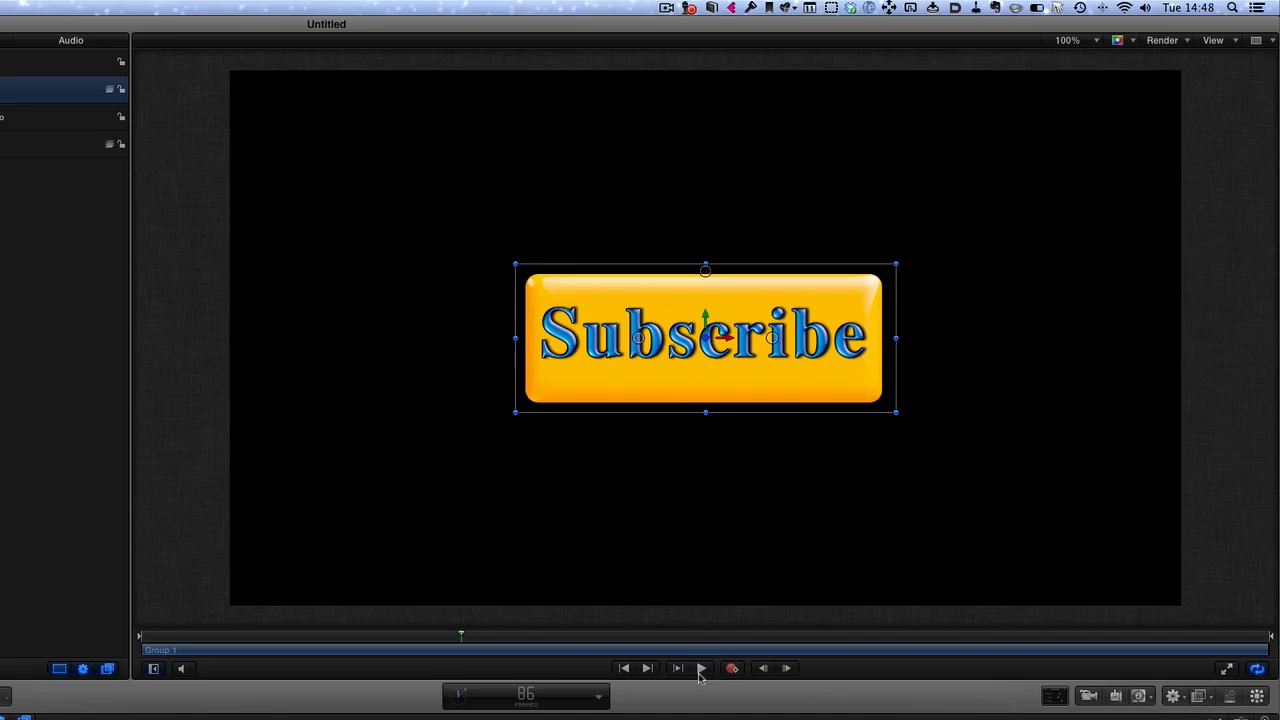
{"action": "left_click", "coordinate": [700, 668]}
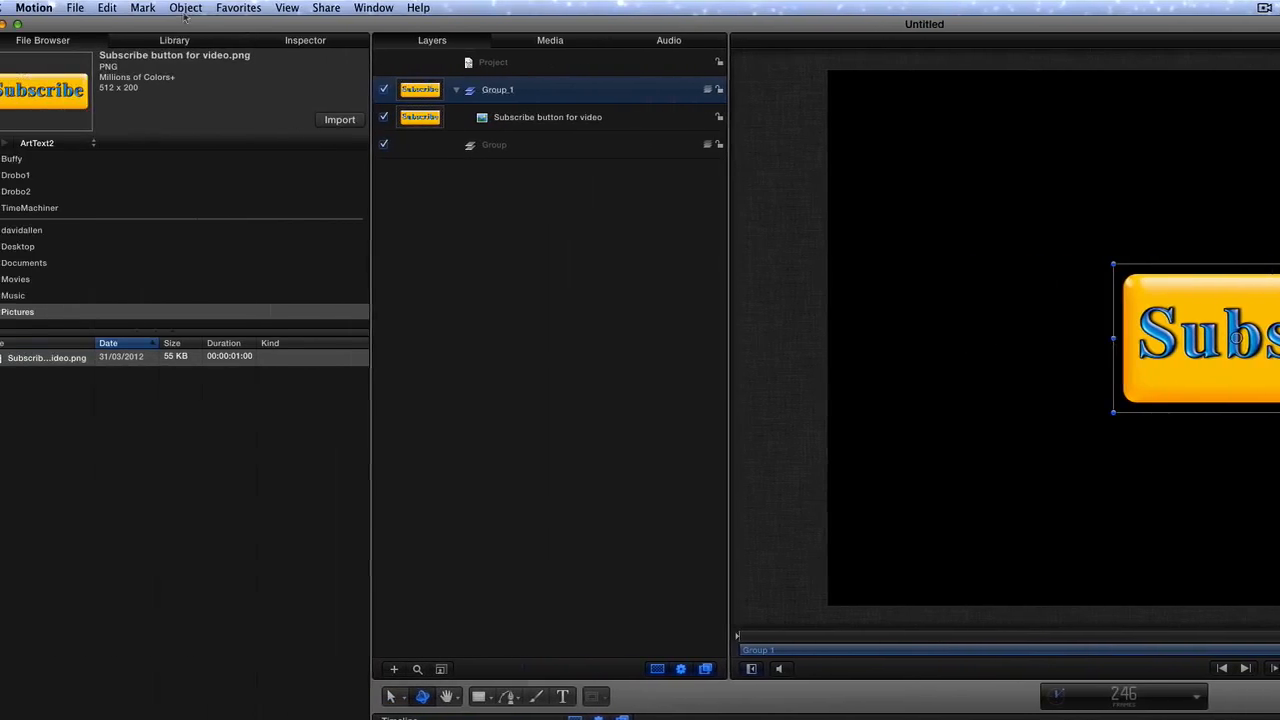
Step: Add a new camera and apply the Sweep behaviour from the Camera behaviours library
{"action": "left_click", "coordinate": [210, 8]}
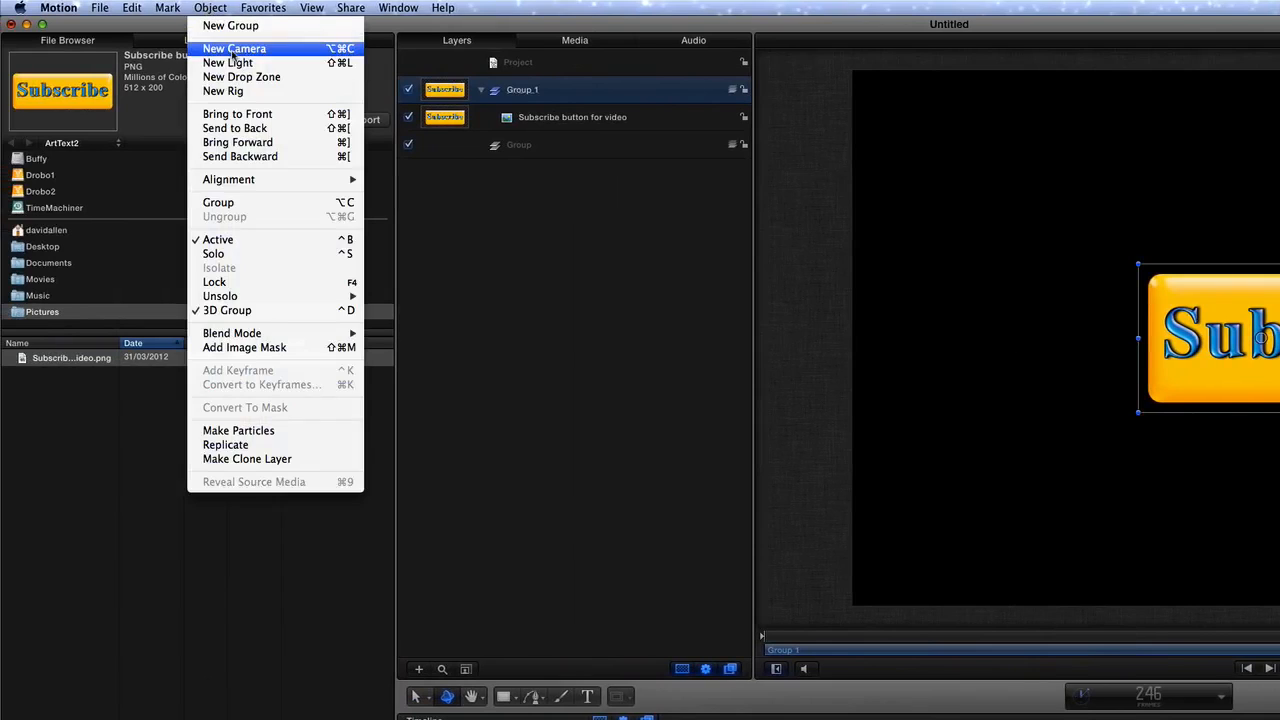
{"action": "left_click", "coordinate": [234, 48]}
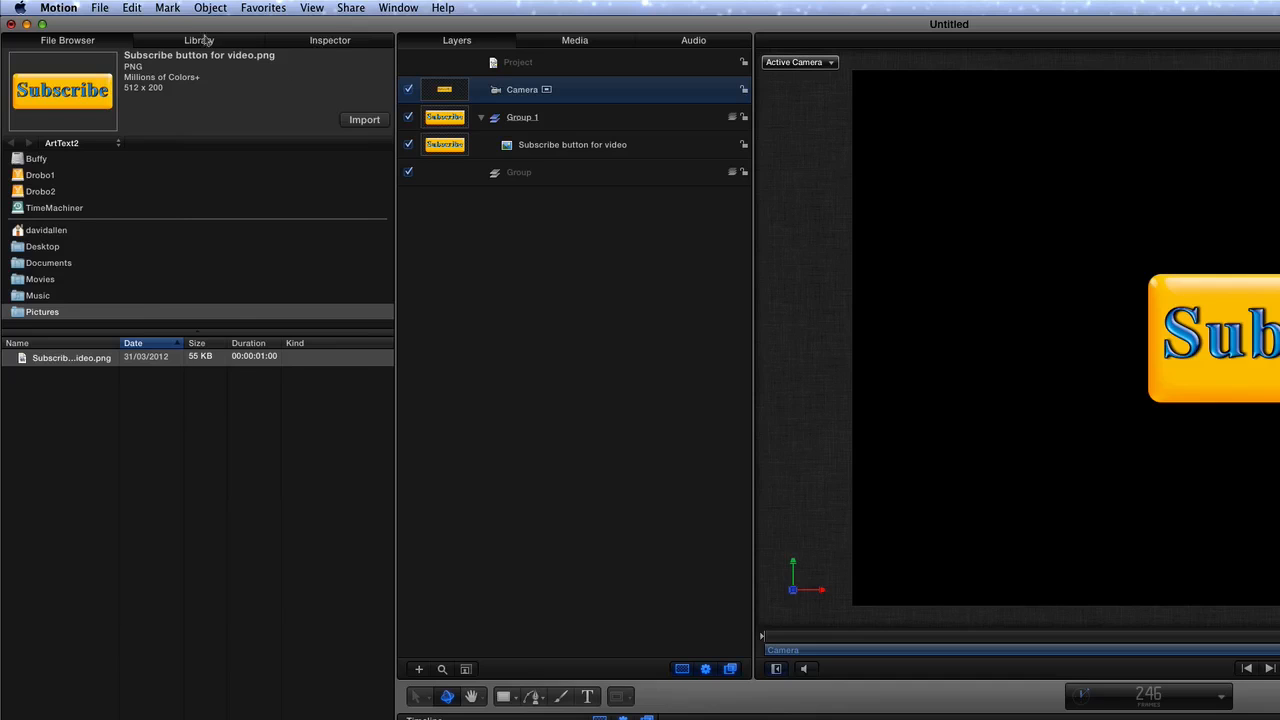
{"action": "left_click", "coordinate": [198, 40]}
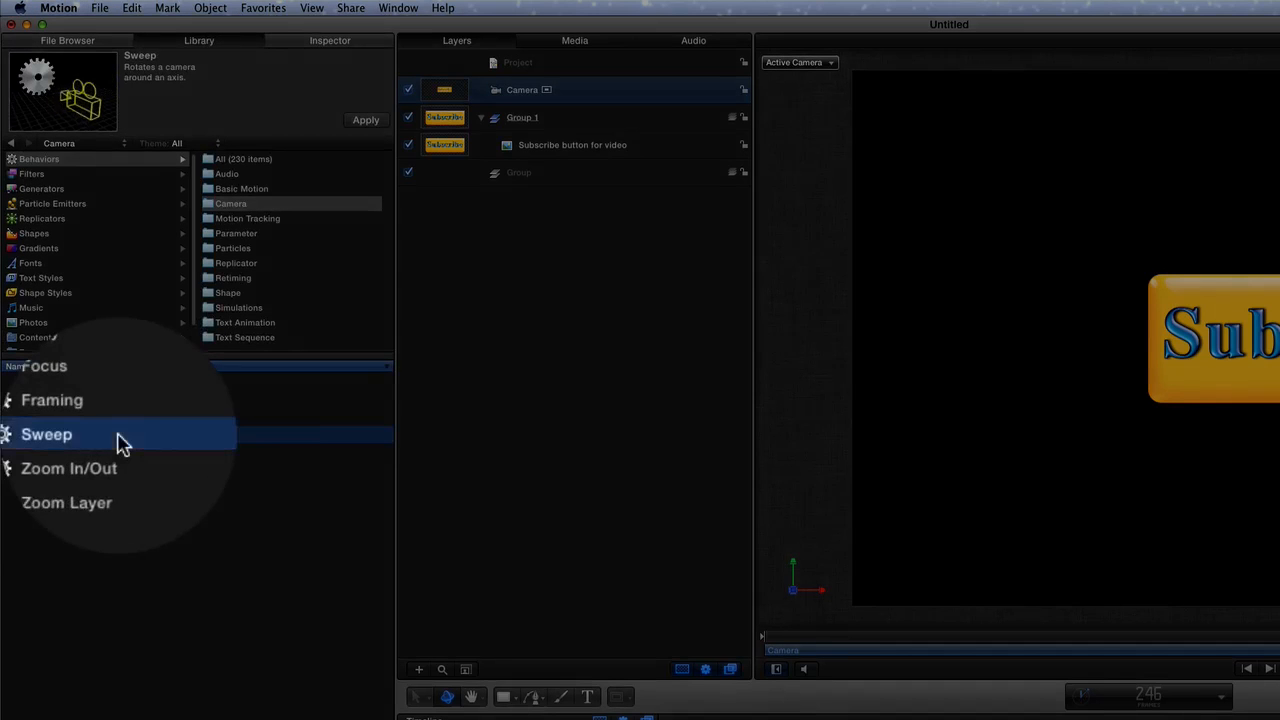
{"action": "left_click", "coordinate": [46, 434]}
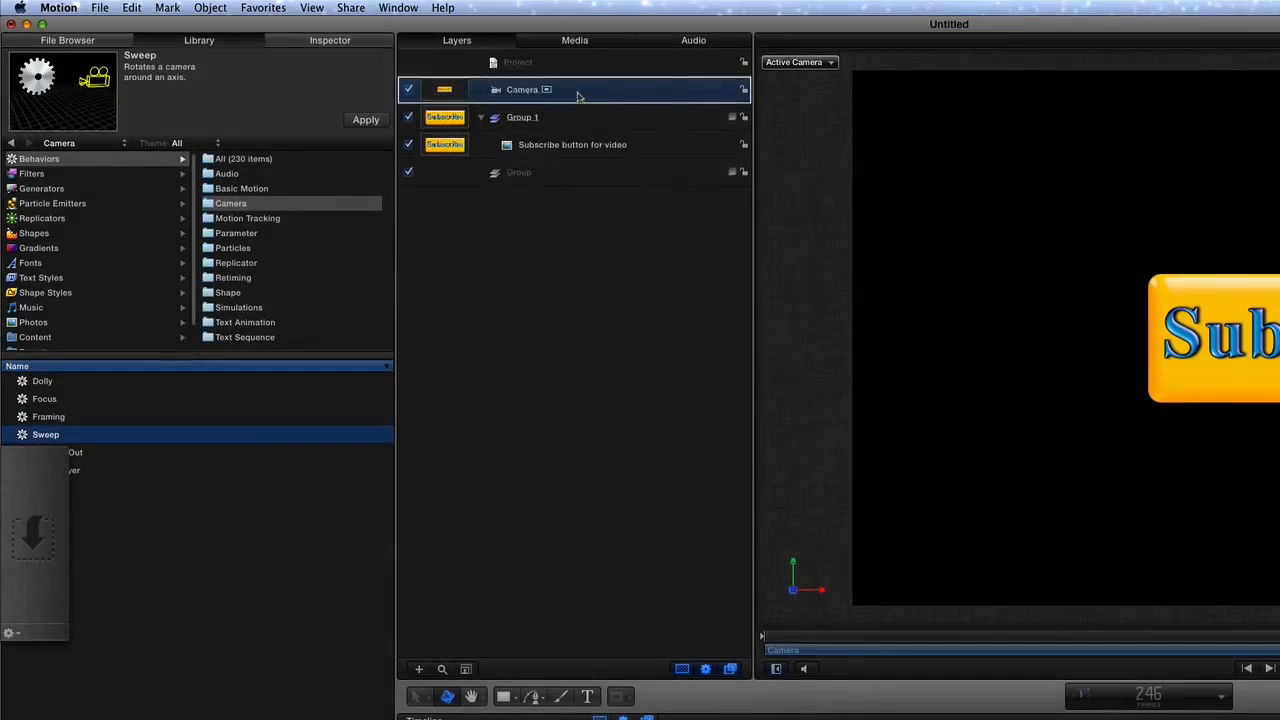
{"action": "left_click", "coordinate": [364, 120]}
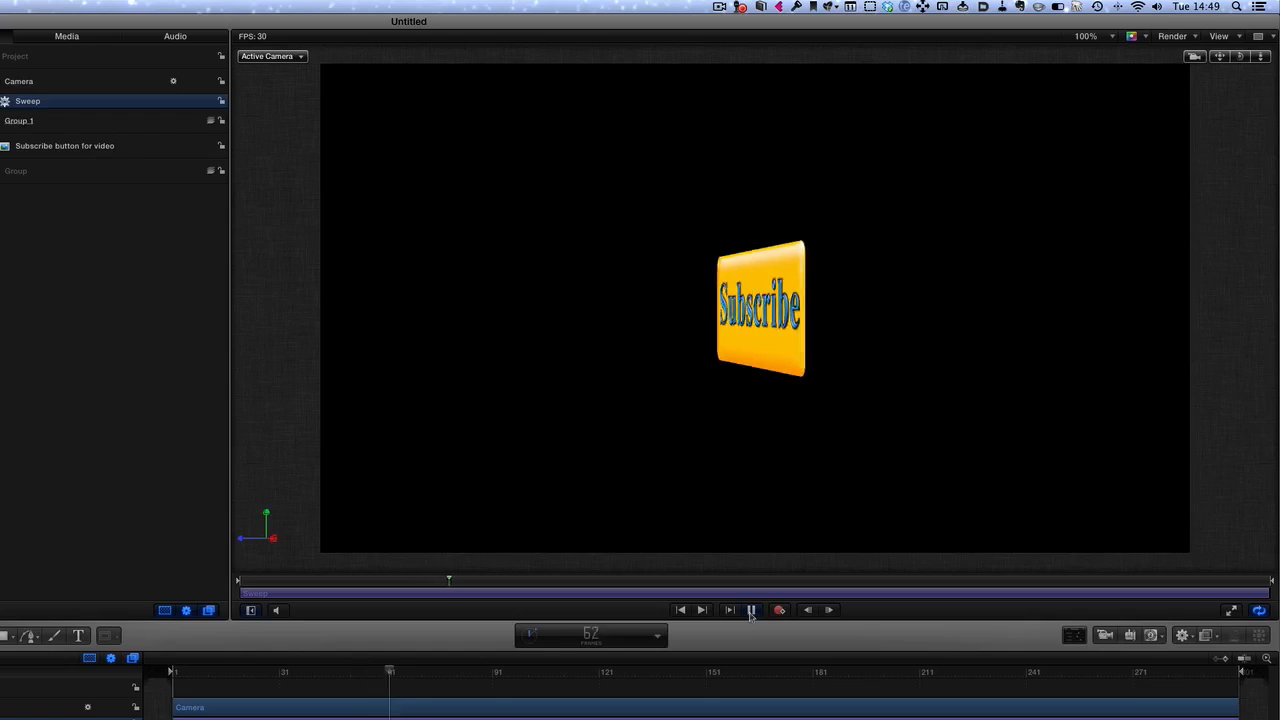
Step: Set the Sweep axis to Tilt X so the button flips 0–360° and check playback
{"action": "left_click", "coordinate": [700, 610]}
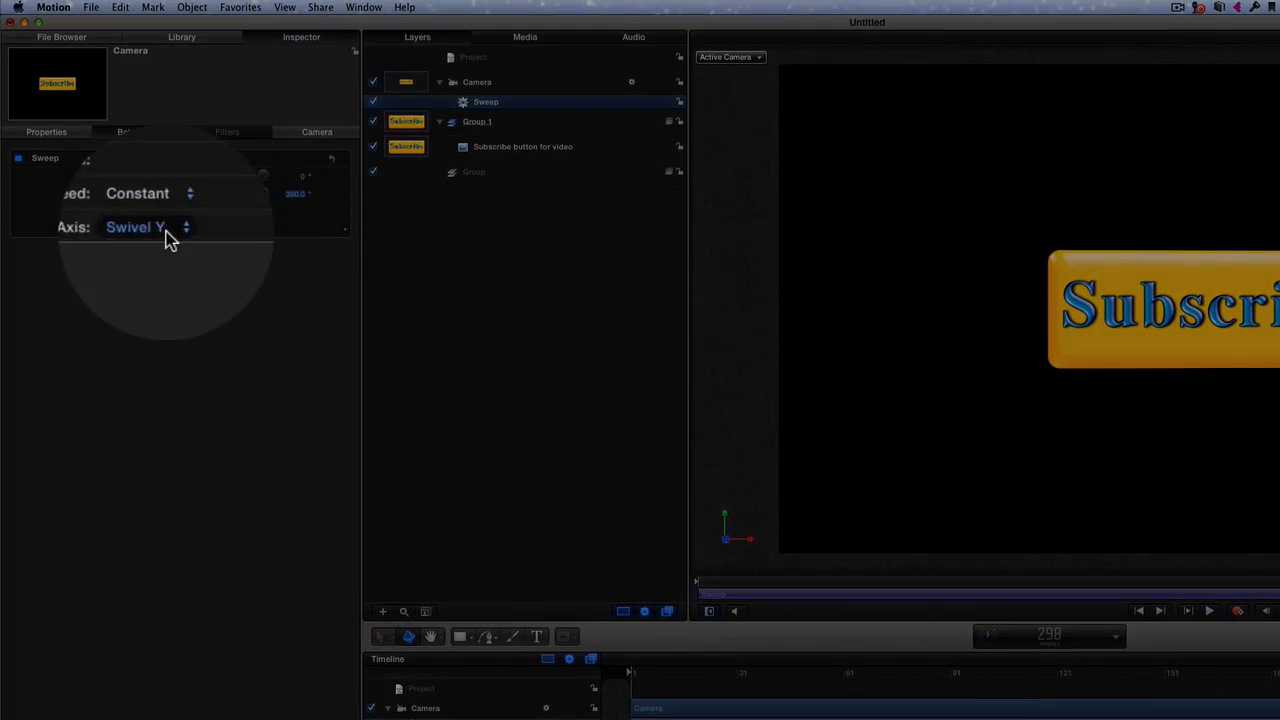
{"action": "left_click", "coordinate": [144, 228]}
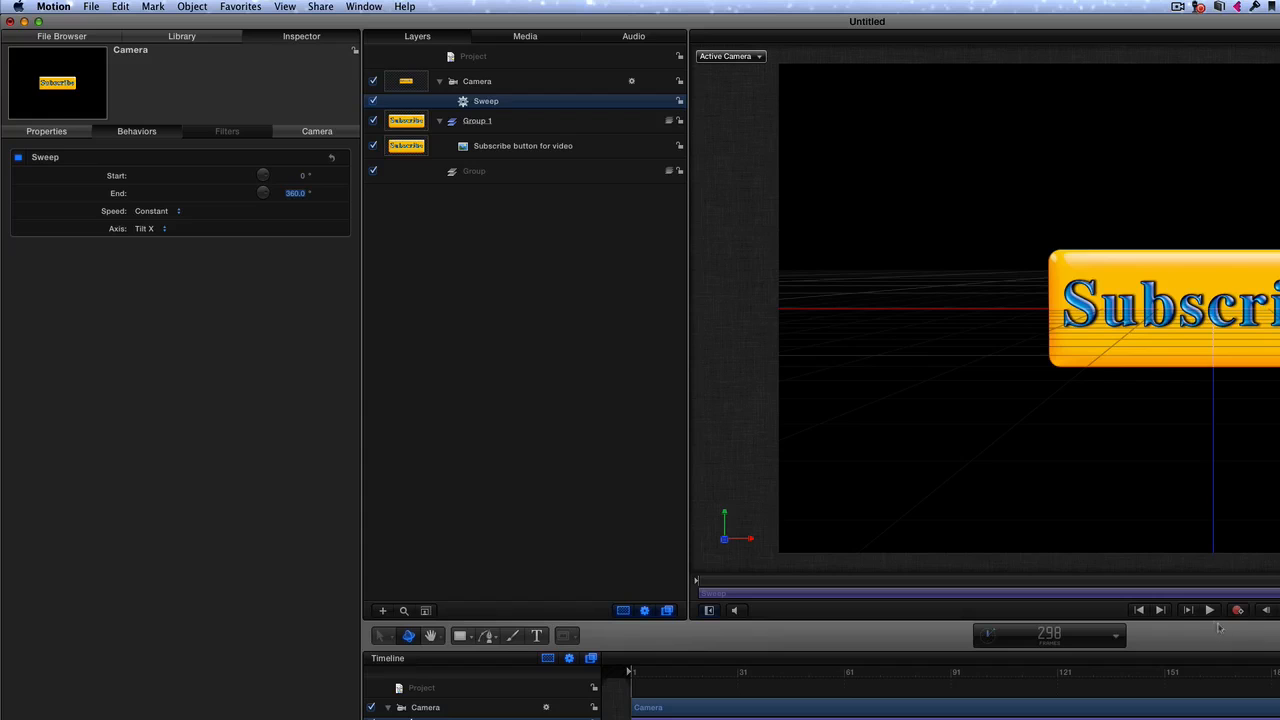
{"action": "left_click", "coordinate": [1208, 610]}
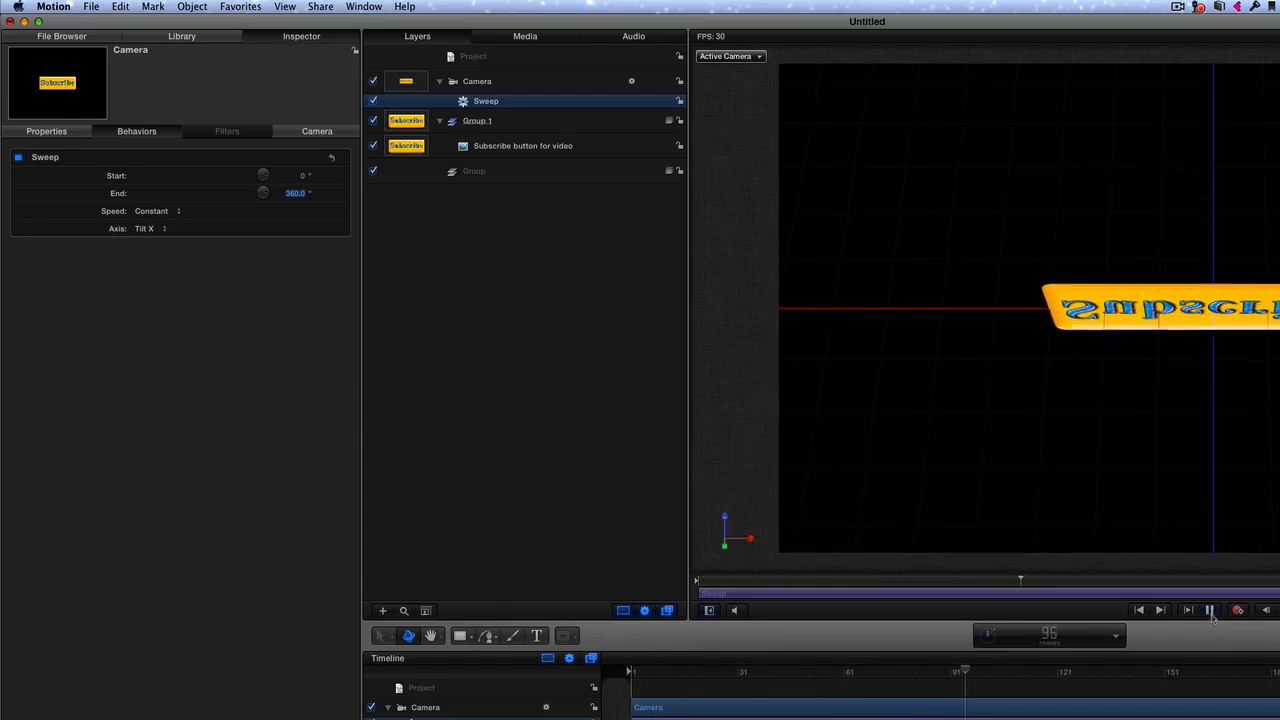
{"action": "left_click", "coordinate": [1160, 610]}
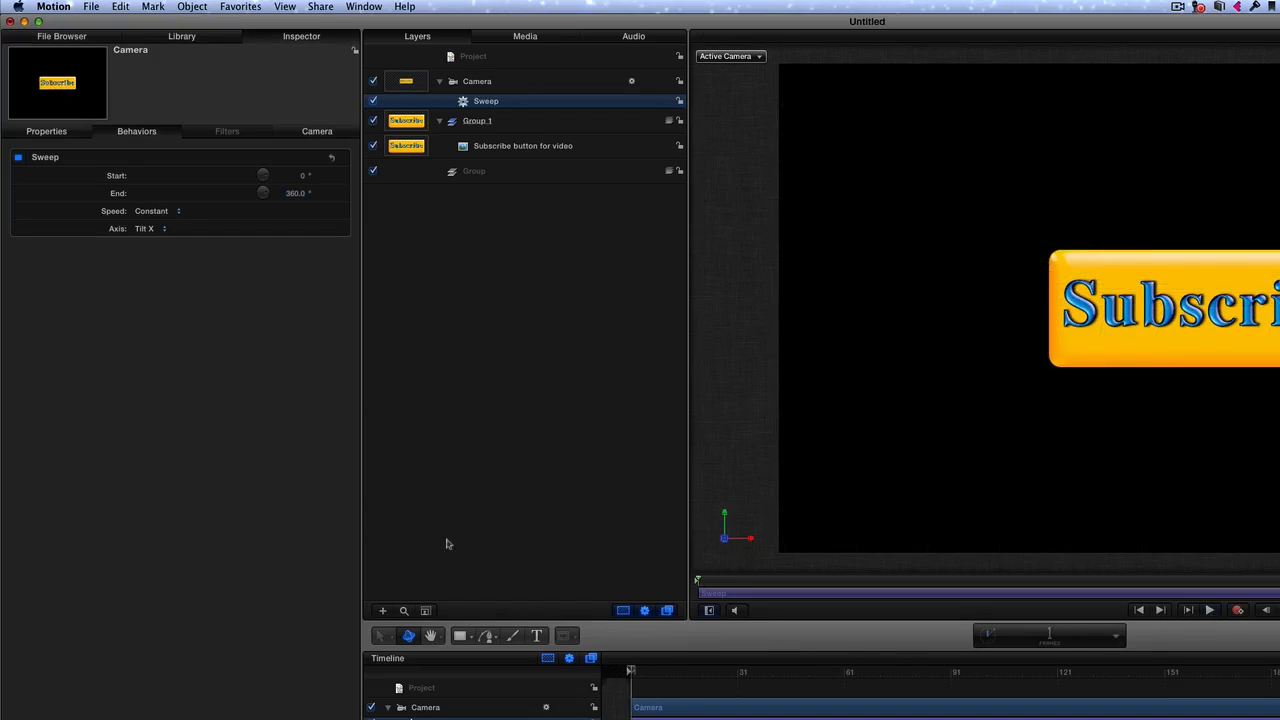
{"action": "mouse_move", "coordinate": [194, 412]}
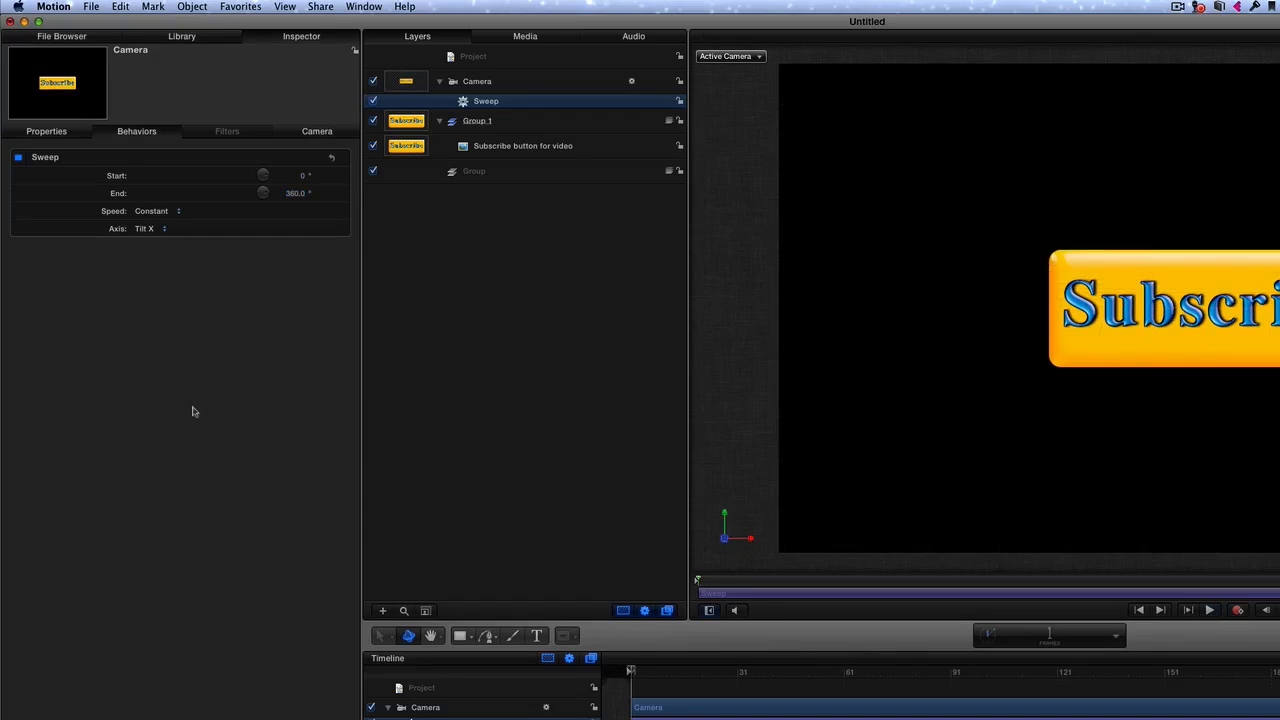
Step: Drag a second Subscribe button PNG from the File Browser into Group.1
{"action": "left_click", "coordinate": [60, 36]}
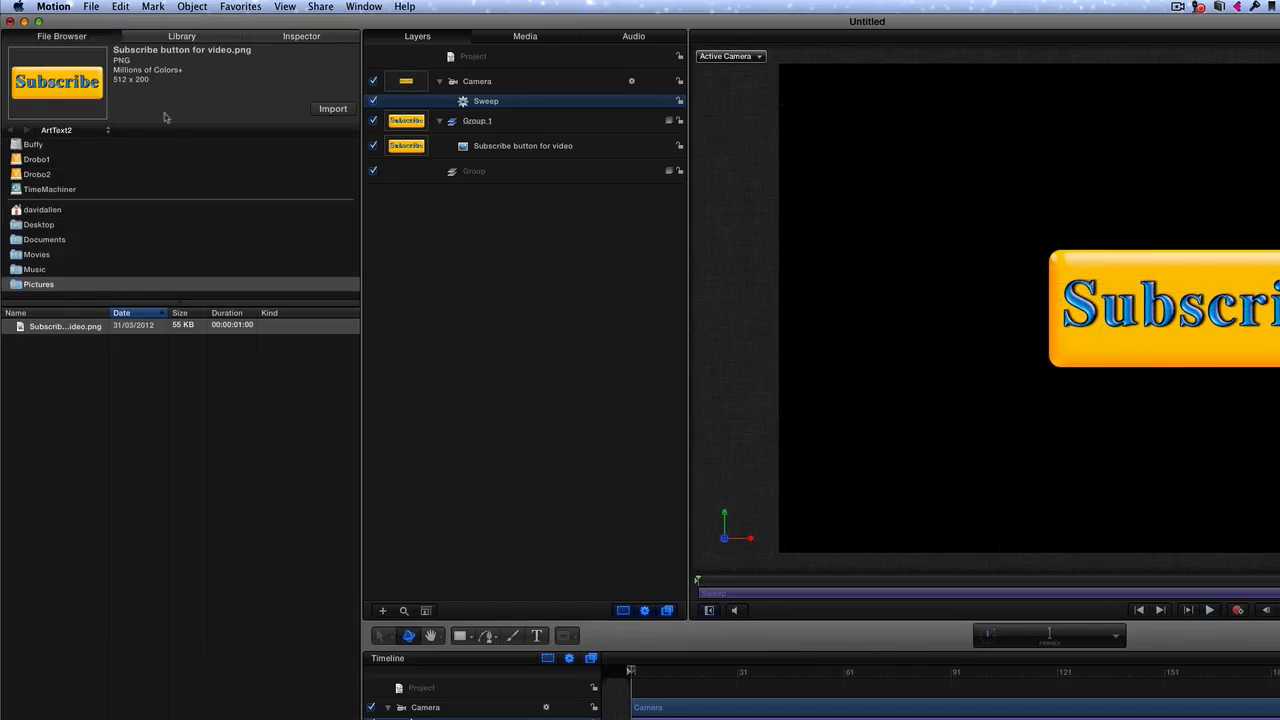
{"action": "left_click_drag", "start_coordinate": [64, 326], "coordinate": [454, 258]}
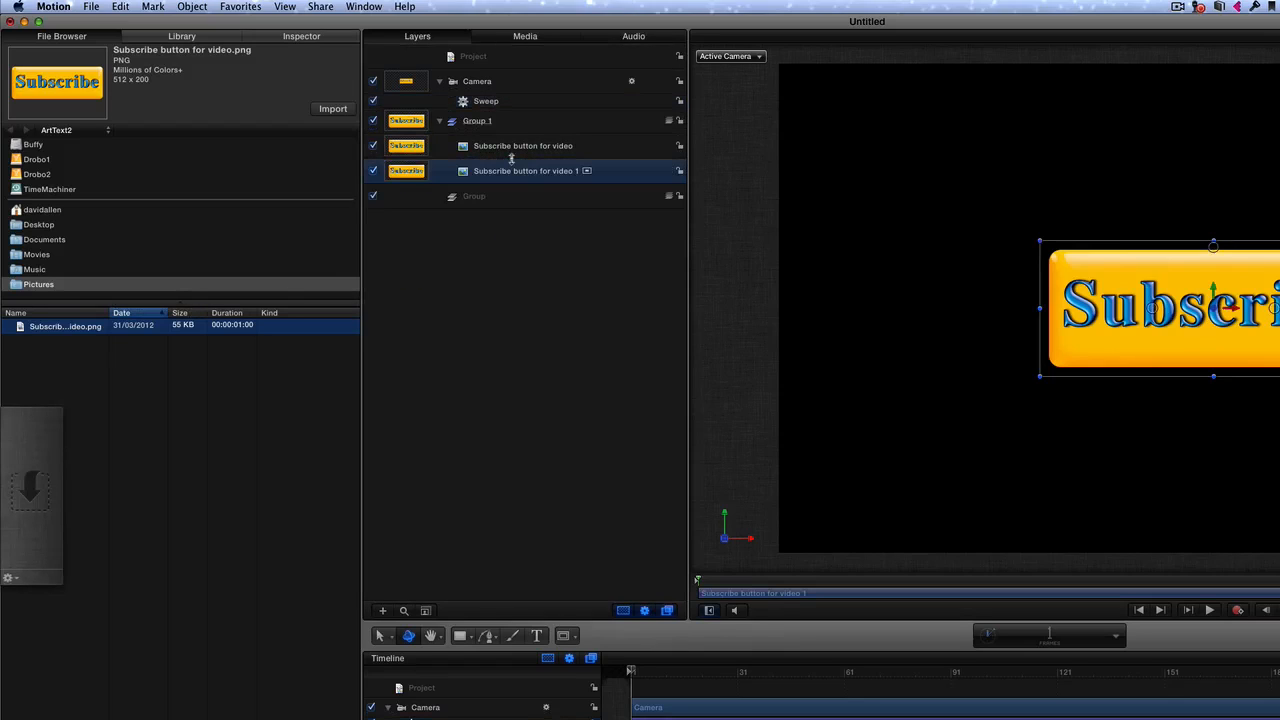
{"action": "mouse_move", "coordinate": [796, 468]}
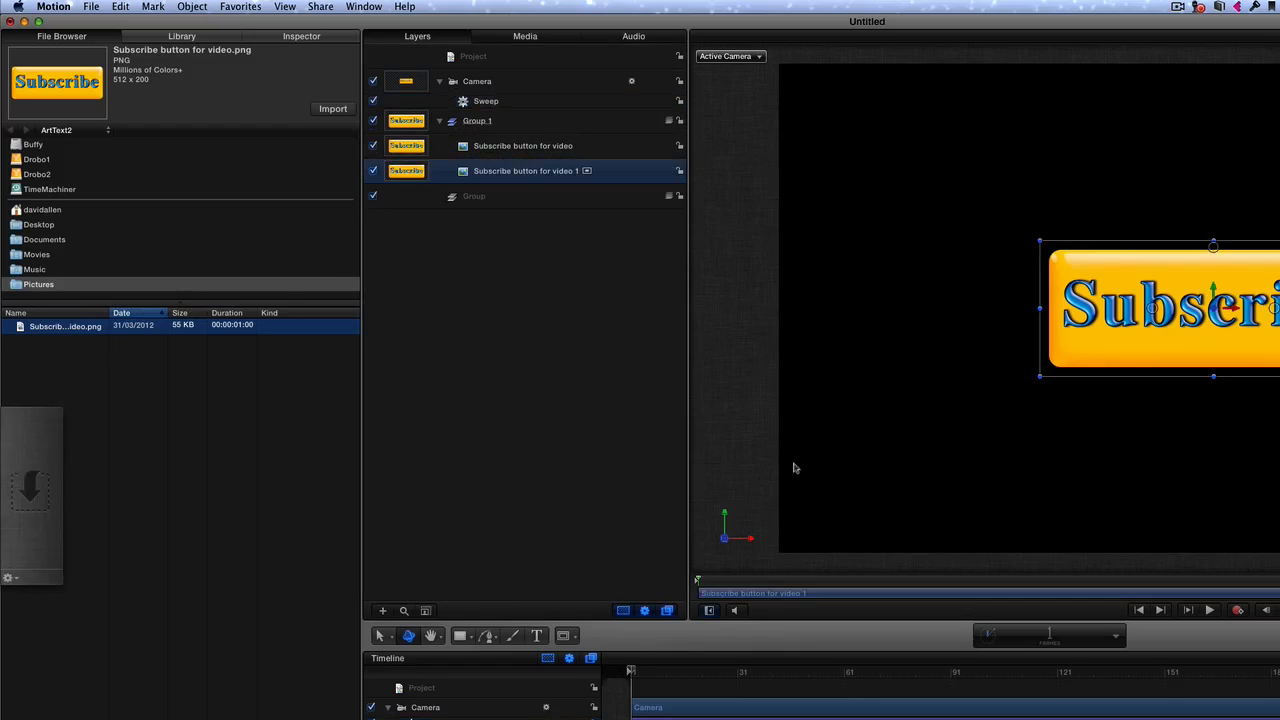
{"action": "mouse_move", "coordinate": [1198, 628]}
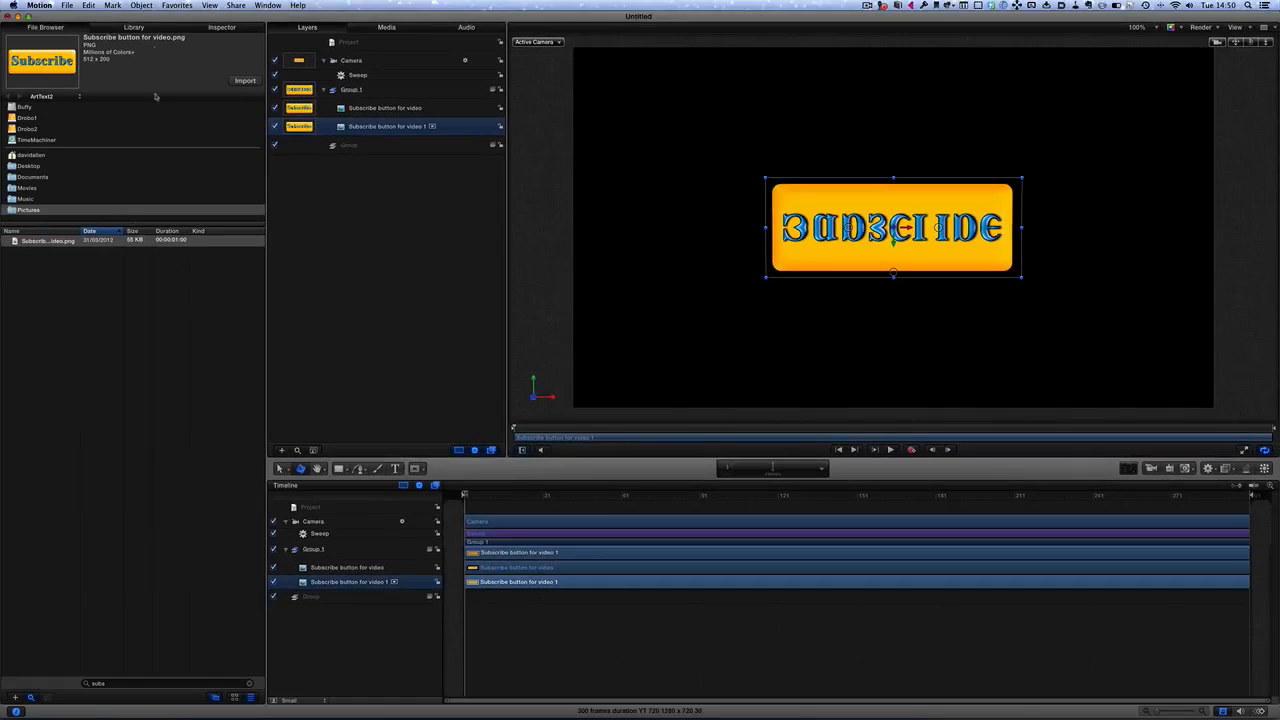
Step: Show the Inspector Properties of the second, mirrored Subscribe button layer
{"action": "left_click", "coordinate": [220, 28]}
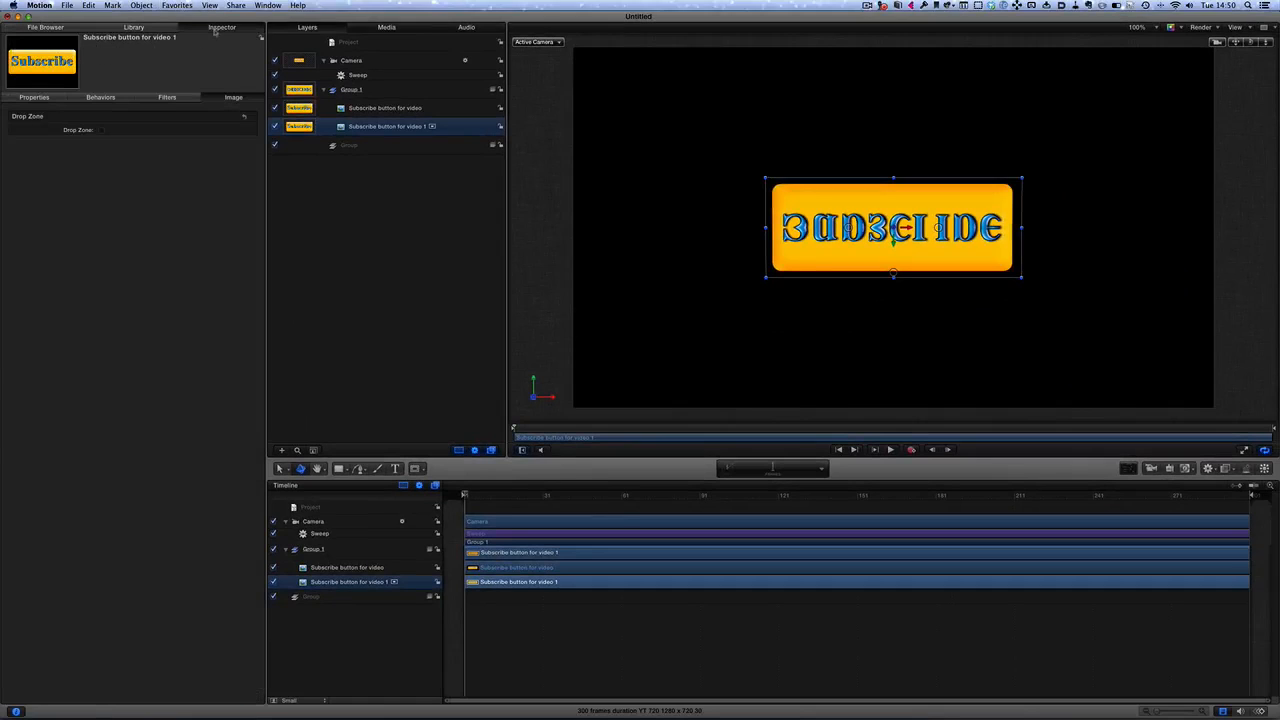
{"action": "left_click", "coordinate": [32, 96]}
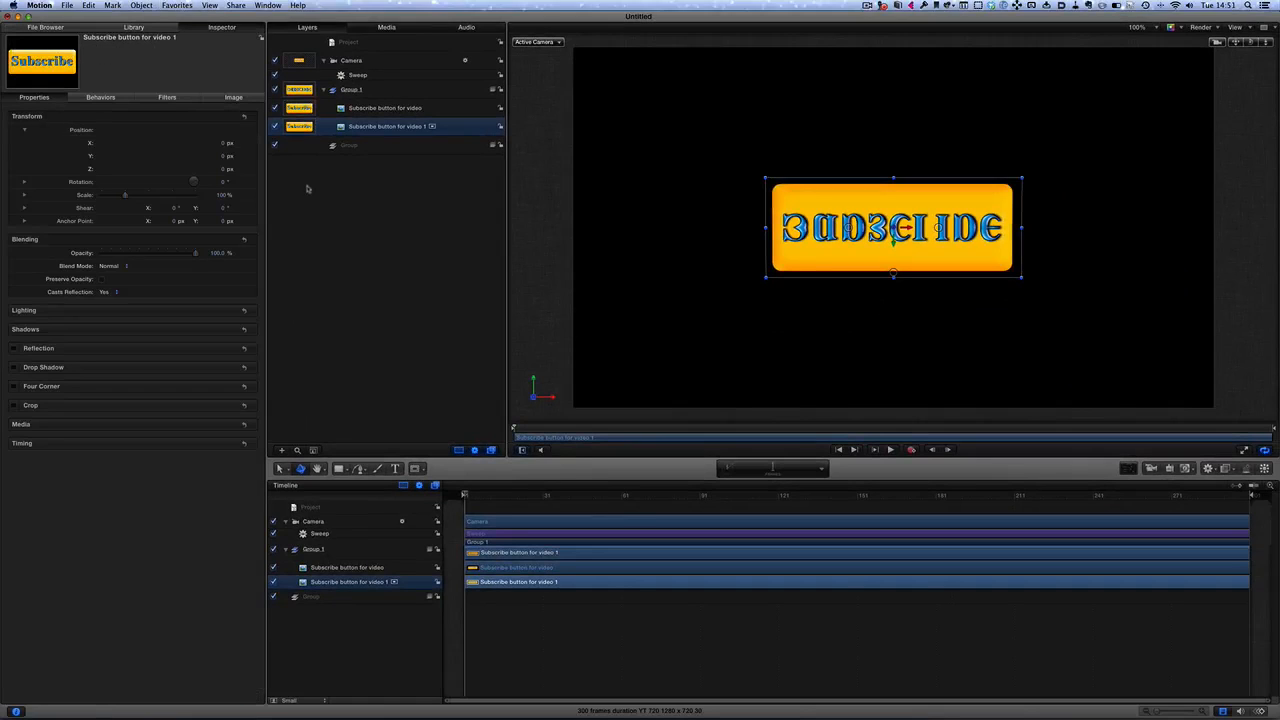
{"action": "mouse_move", "coordinate": [480, 166]}
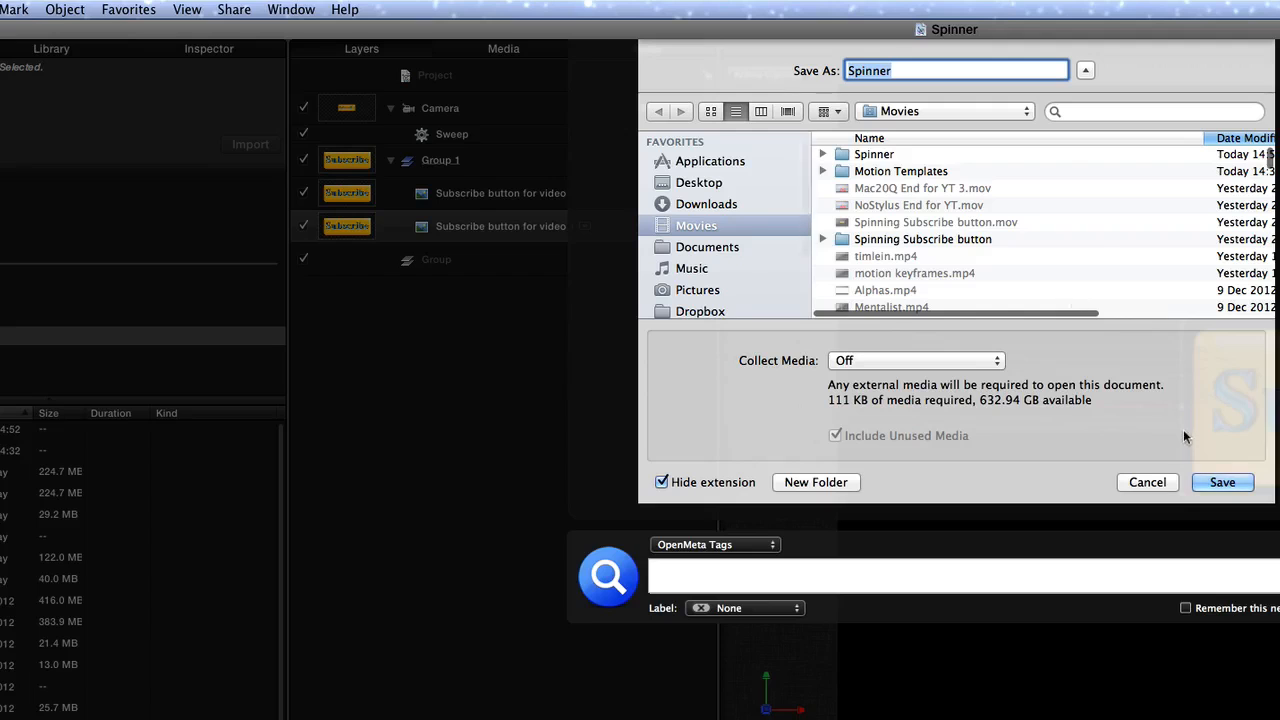
Step: Save the project as Spinner in Movies and start a Share > Export Movie
{"action": "left_click", "coordinate": [1222, 482]}
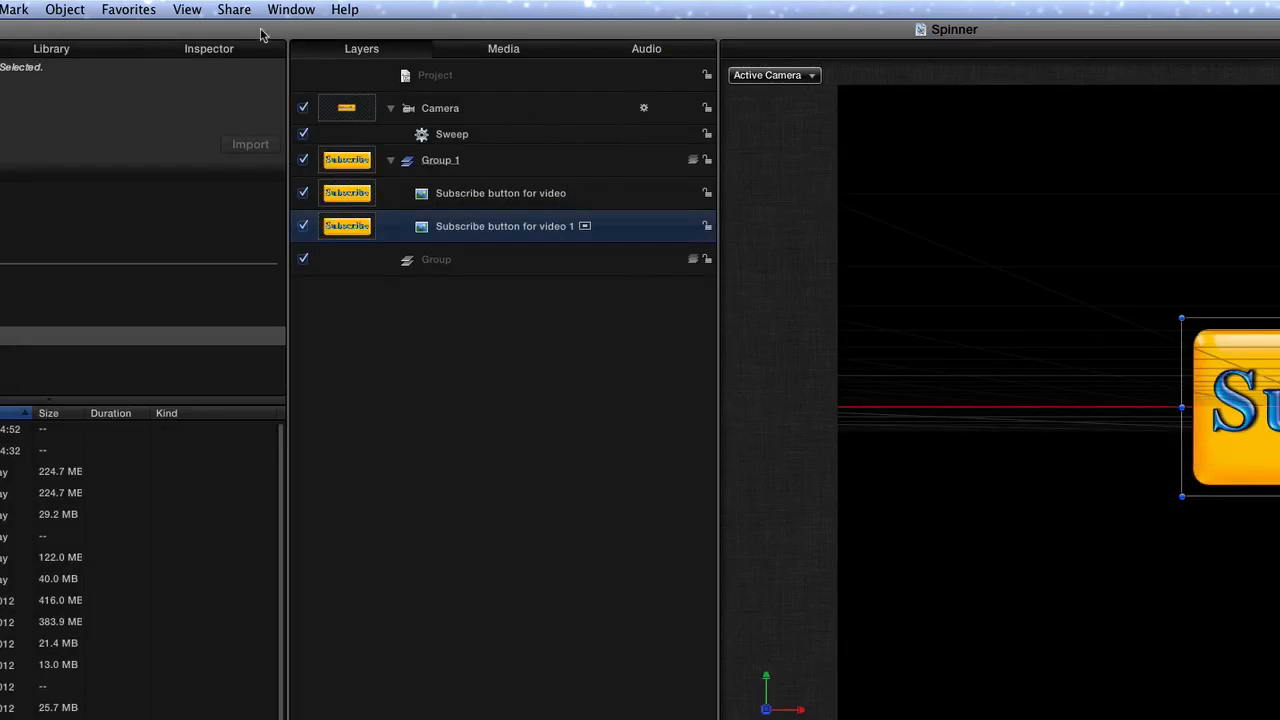
{"action": "left_click", "coordinate": [234, 8]}
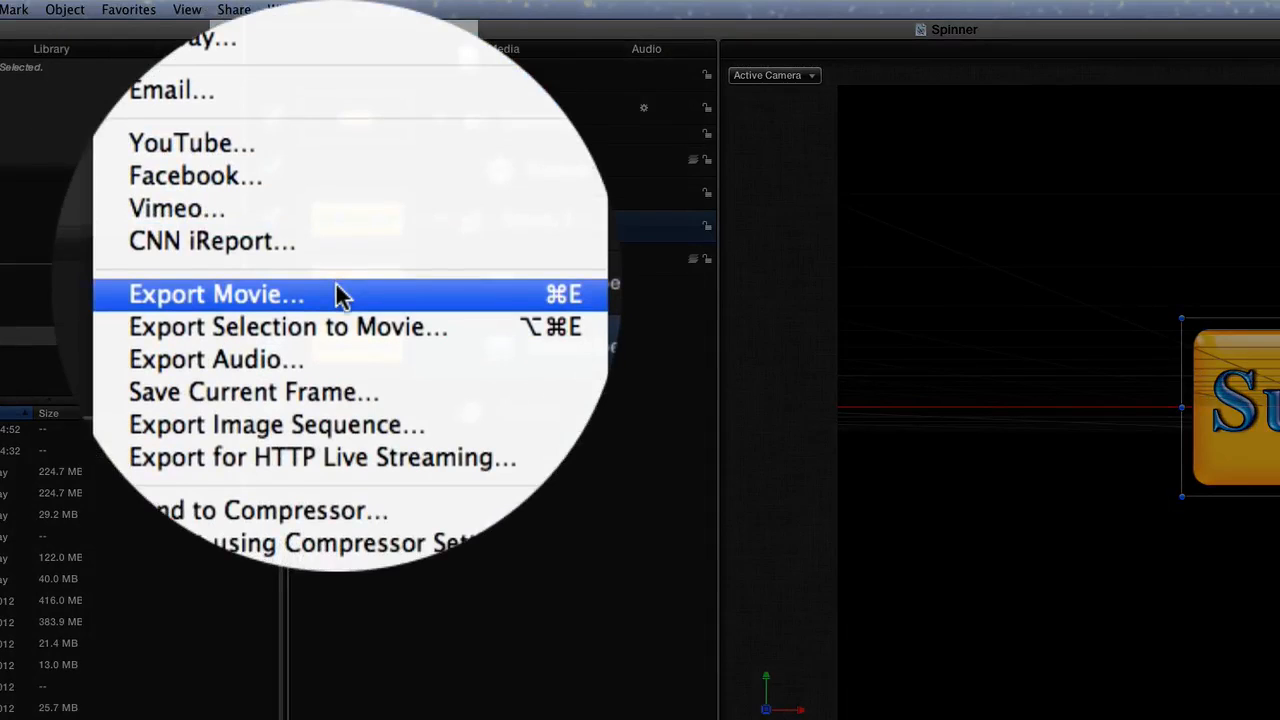
{"action": "left_click", "coordinate": [216, 292]}
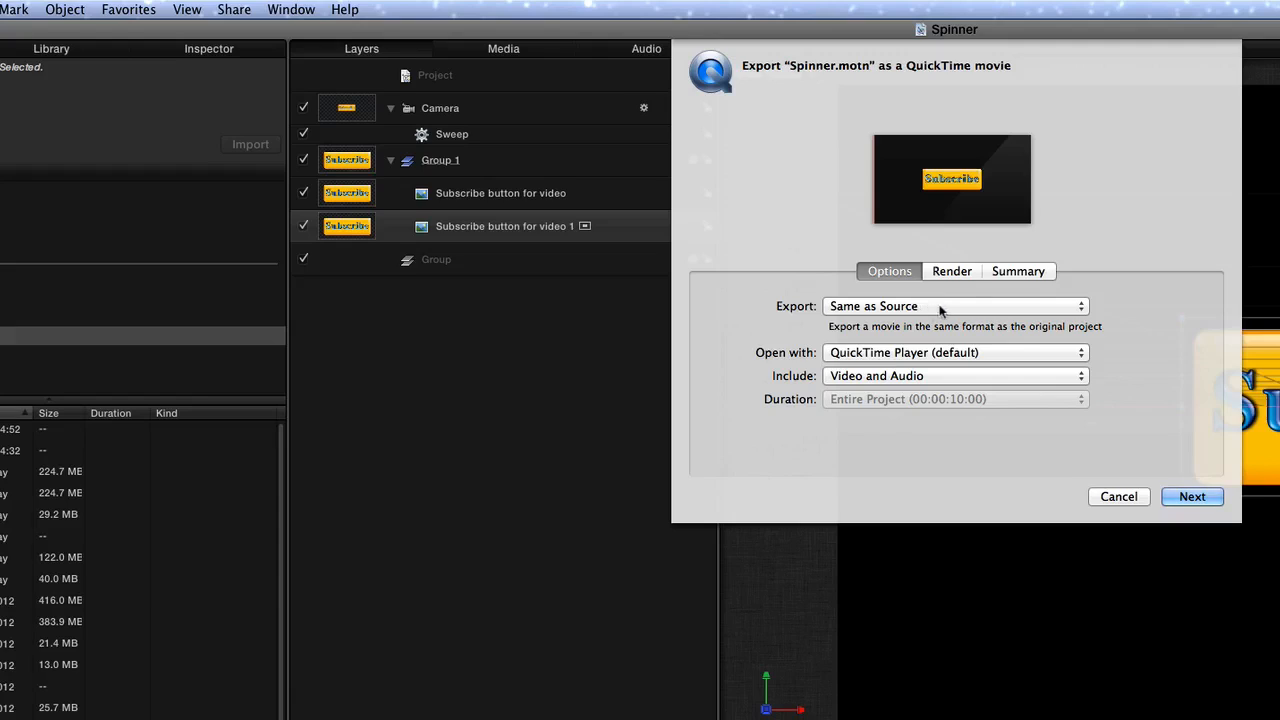
{"action": "mouse_move", "coordinate": [790, 394]}
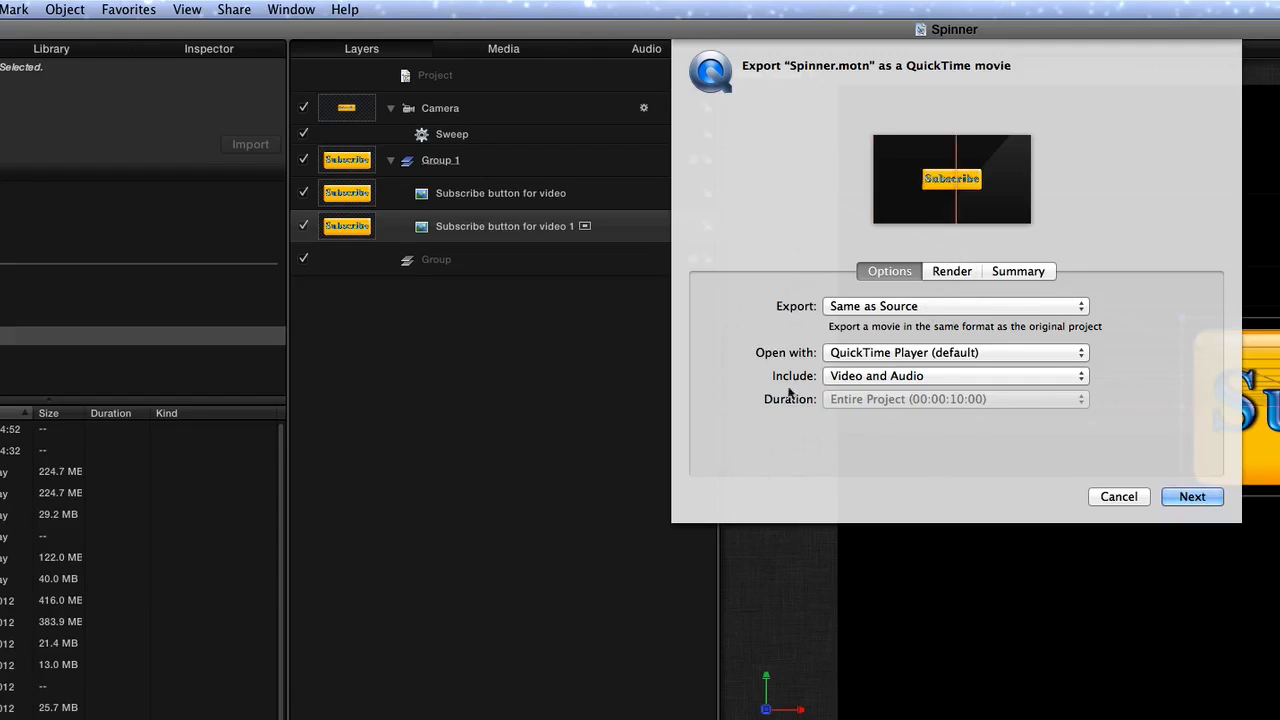
Step: Set Include to Video only and save the QuickTime movie into Movies
{"action": "left_click", "coordinate": [954, 376]}
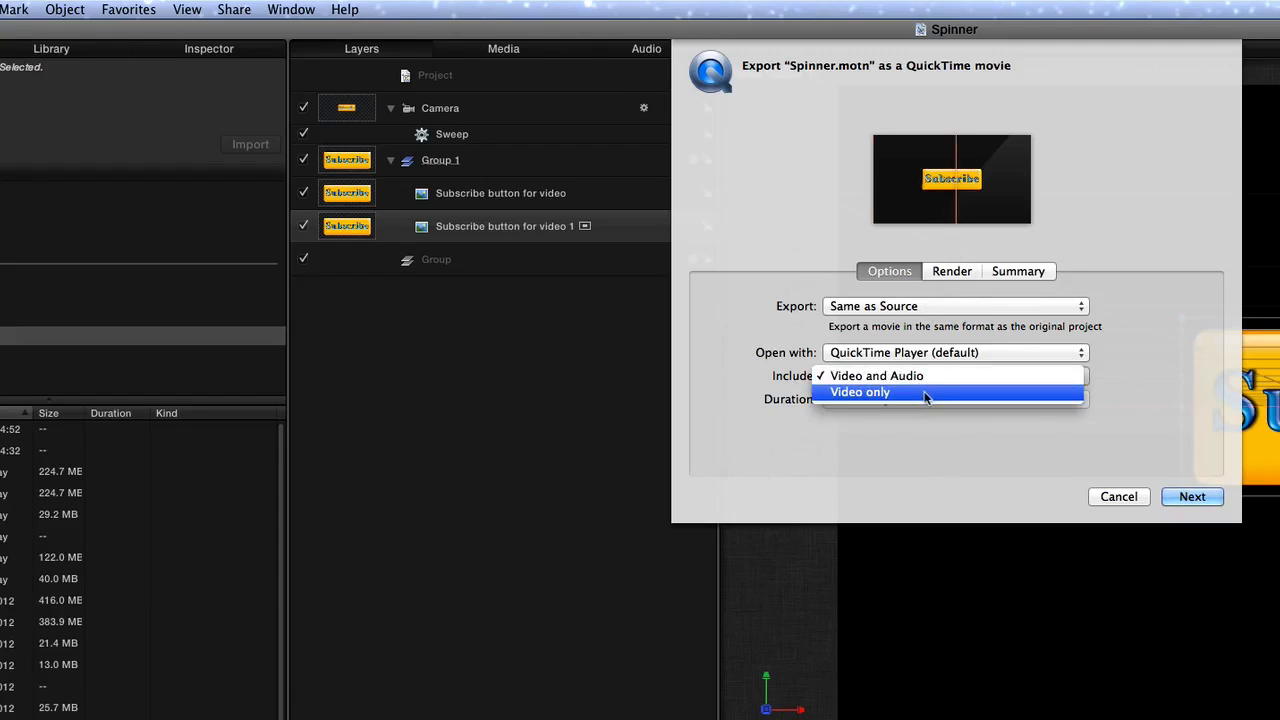
{"action": "left_click", "coordinate": [860, 390]}
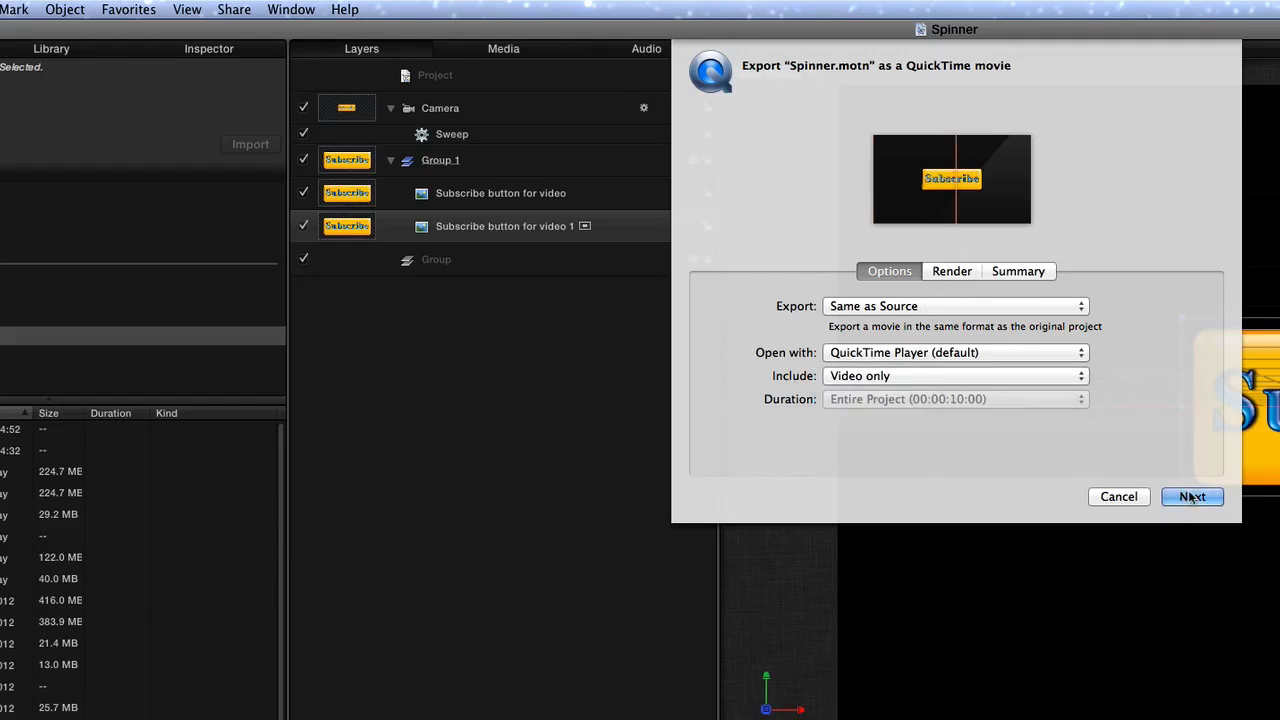
{"action": "left_click", "coordinate": [1192, 496]}
{"action": "type", "text": "Spinninng"}
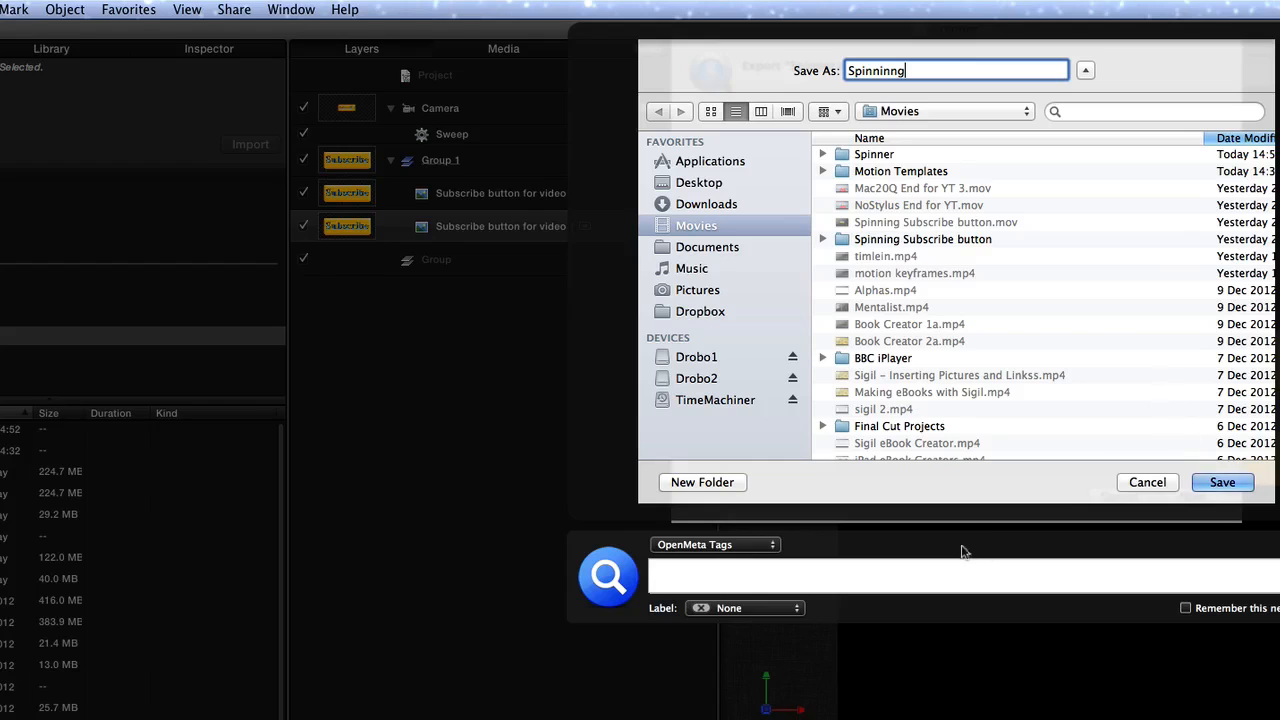
{"action": "left_click", "coordinate": [1222, 482]}
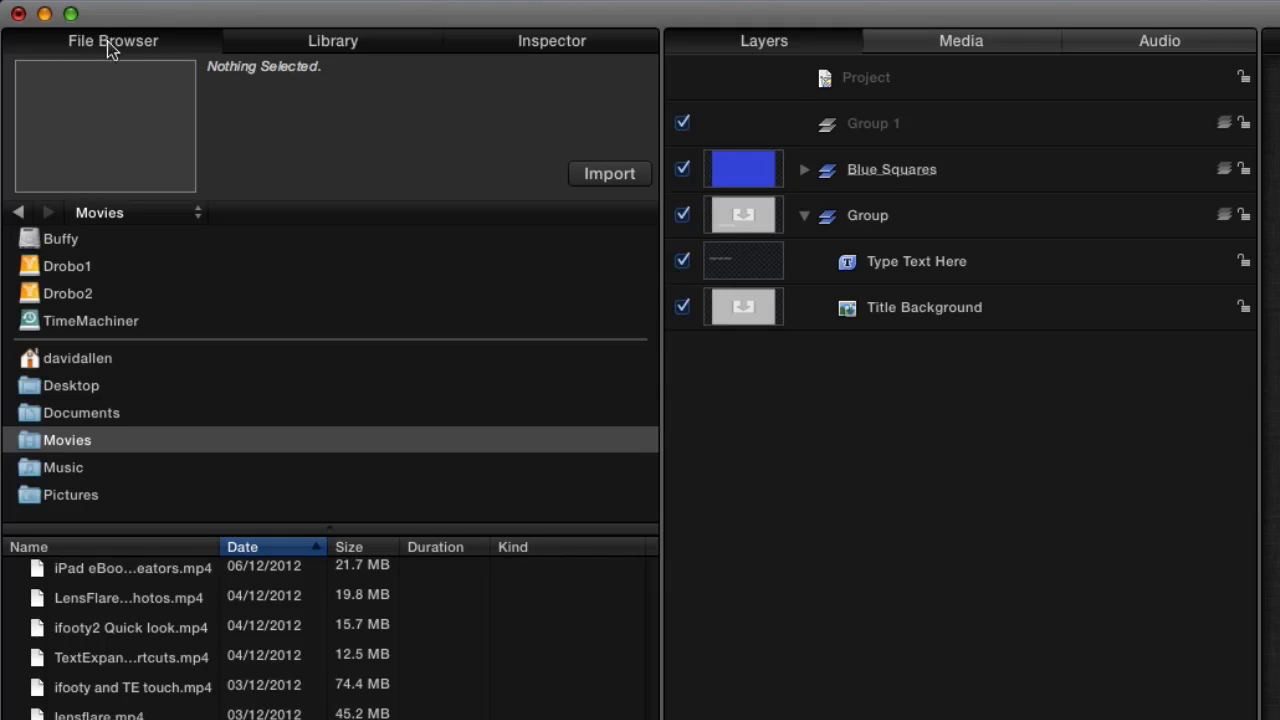
{"action": "mouse_move", "coordinate": [128, 568]}
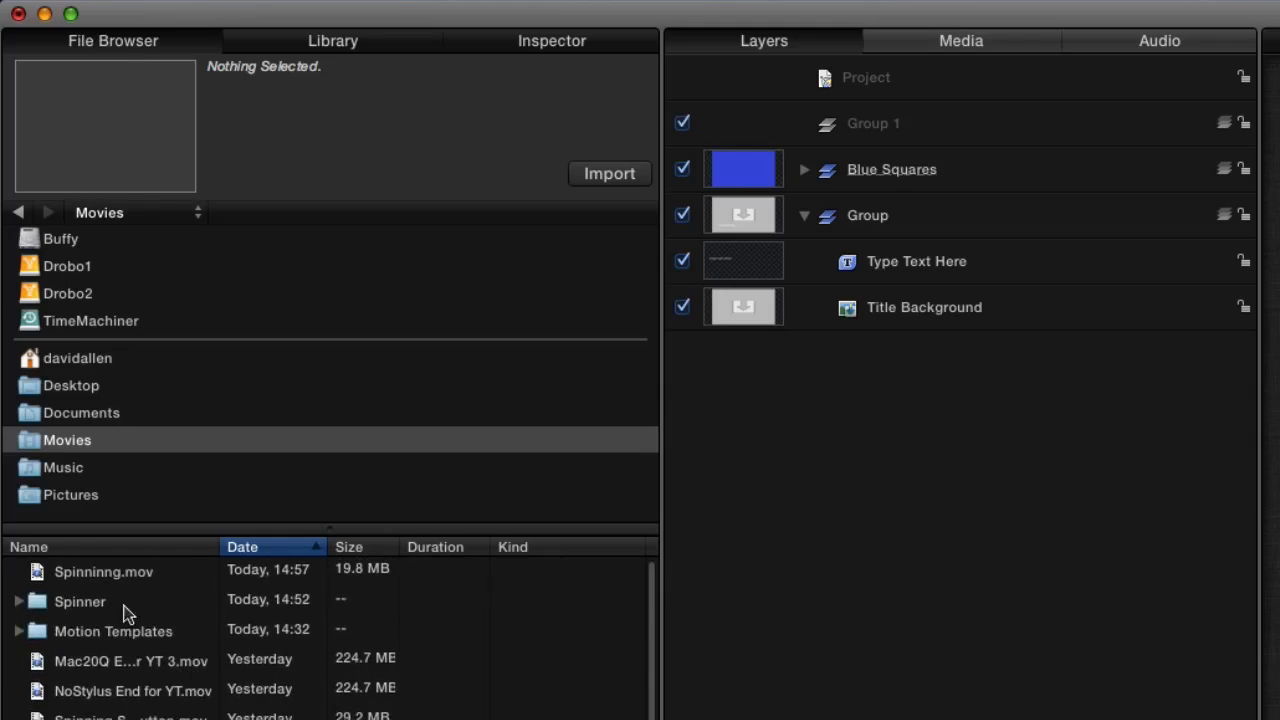
Step: Import the exported spinning .mov from Movies into the Untitled title project
{"action": "left_click", "coordinate": [104, 572]}
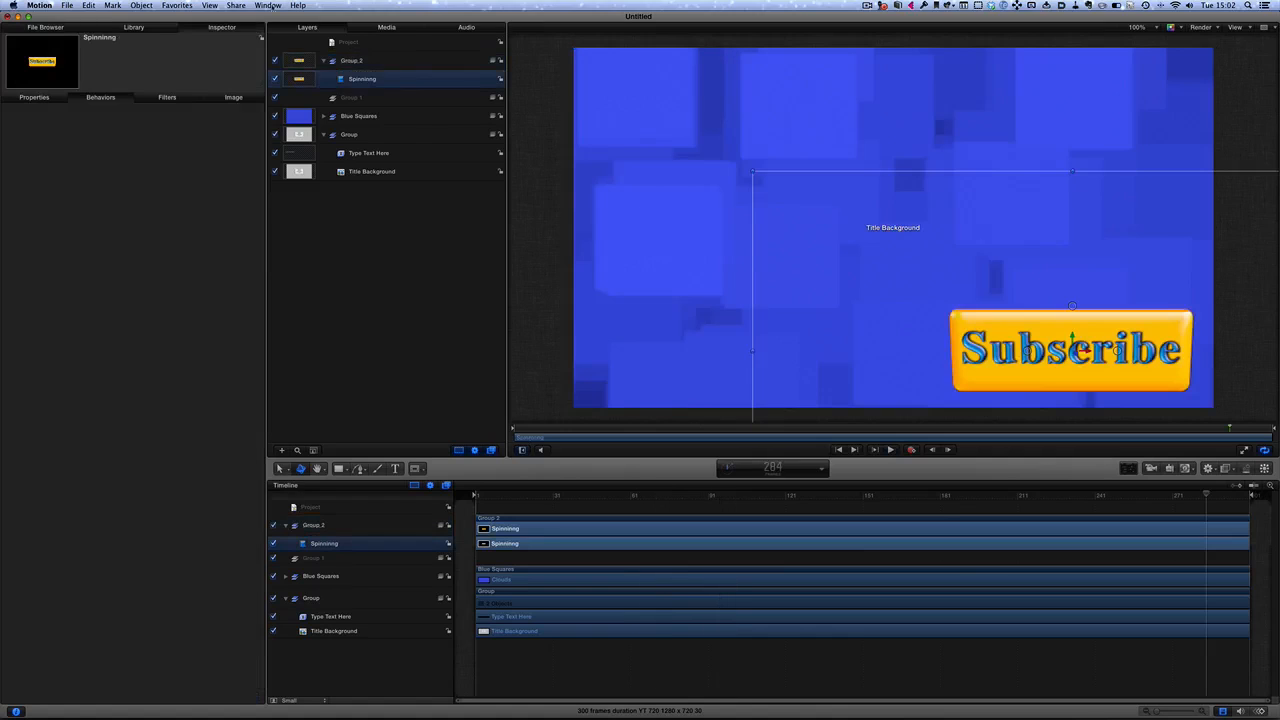
Step: Switch to the Spinner project via the Window menu and set Sweep End to 720
{"action": "left_click", "coordinate": [268, 4]}
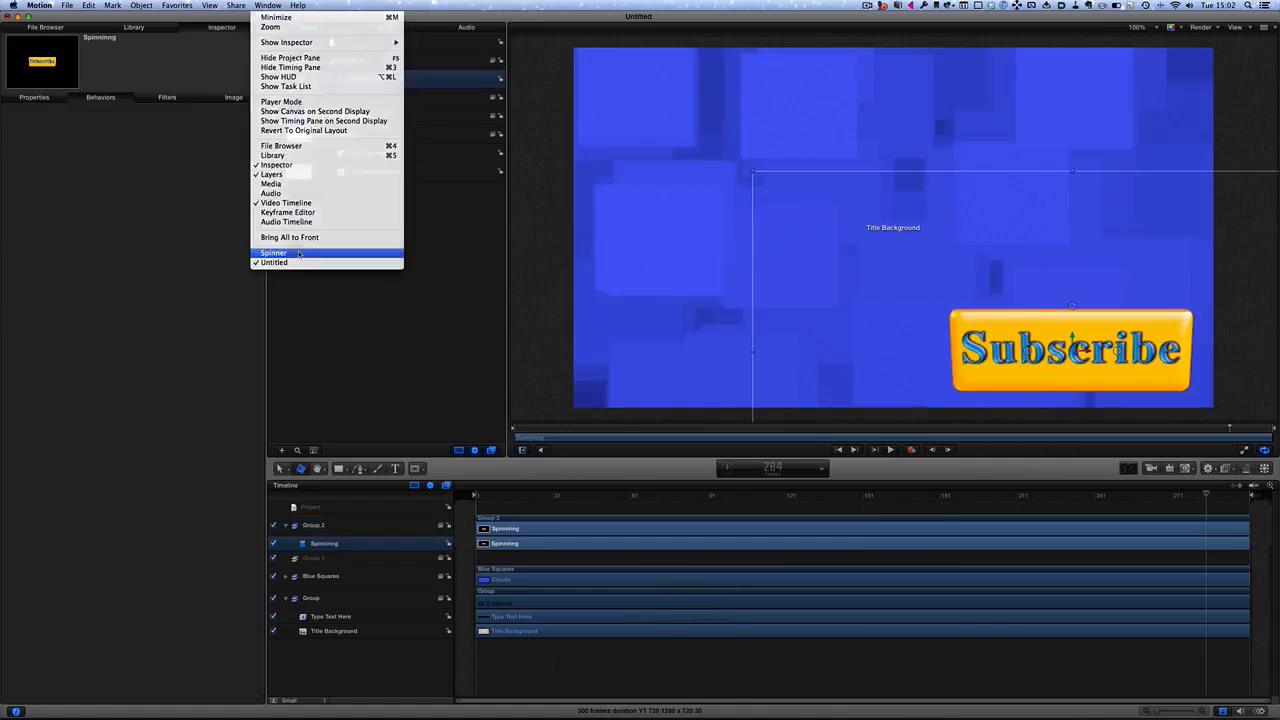
{"action": "left_click", "coordinate": [272, 252]}
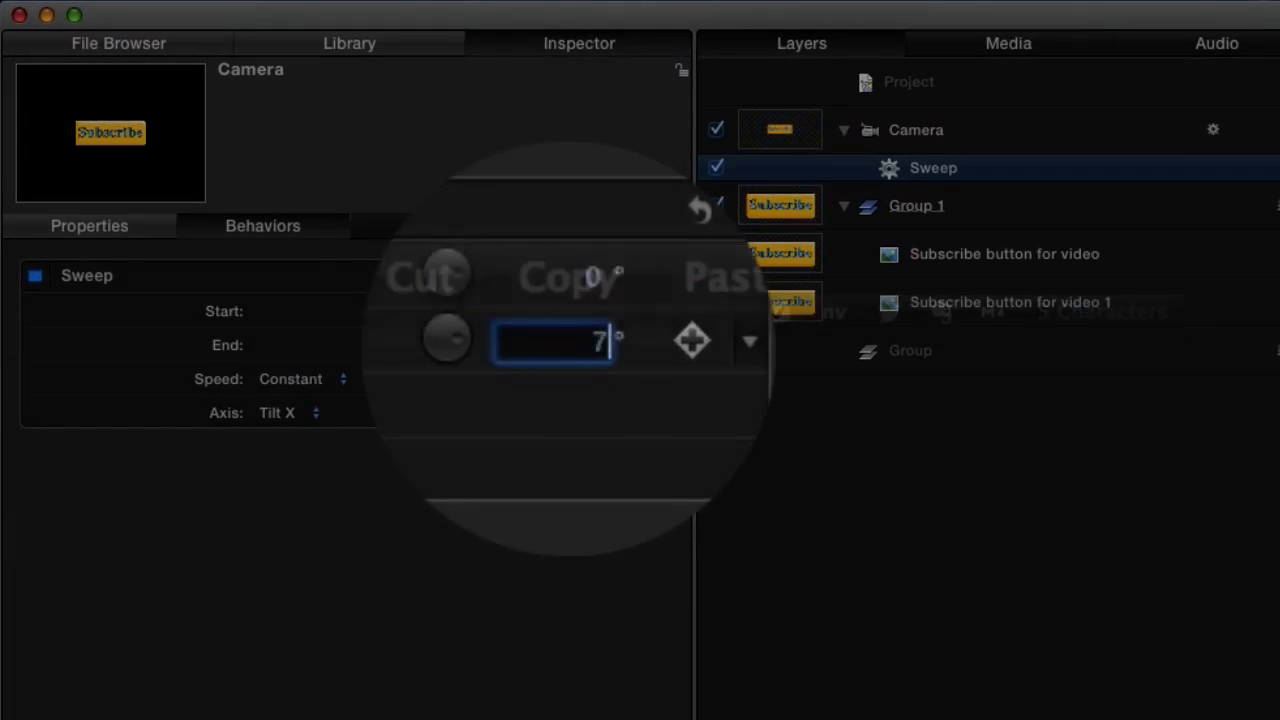
{"action": "type", "text": "720.0"}
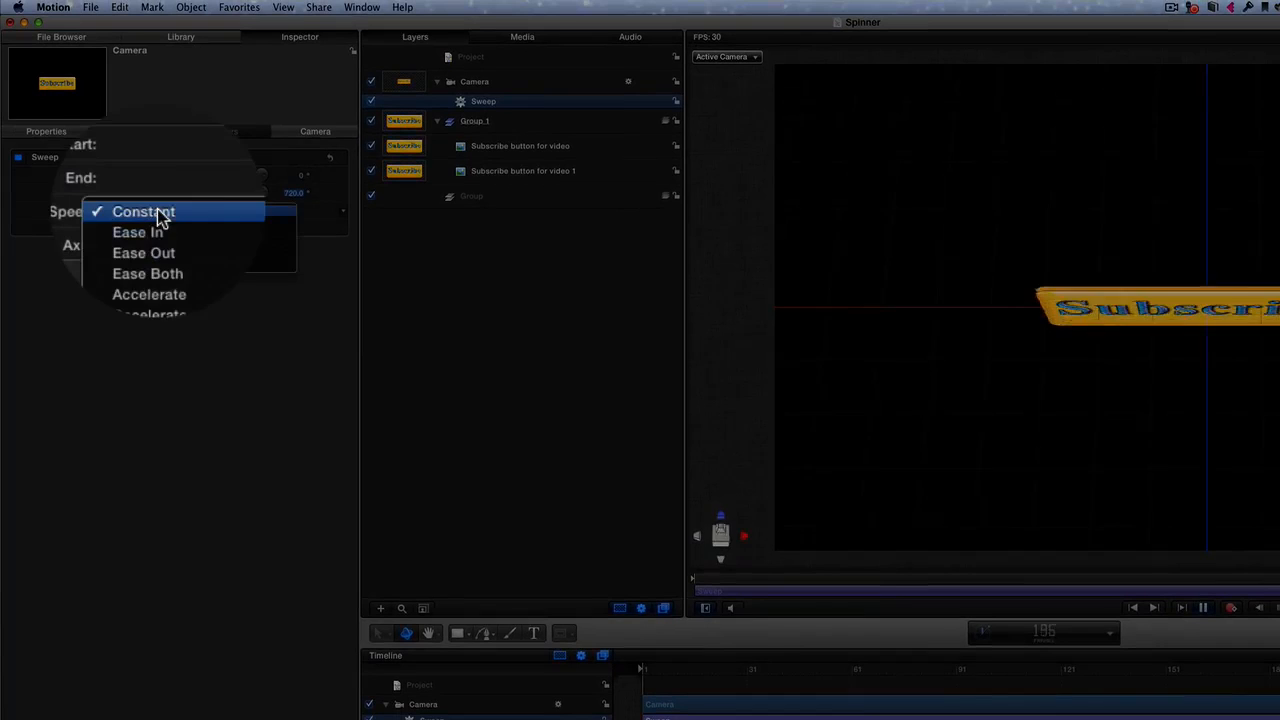
Step: Set the Sweep Speed to Ease Both
{"action": "left_click", "coordinate": [136, 232]}
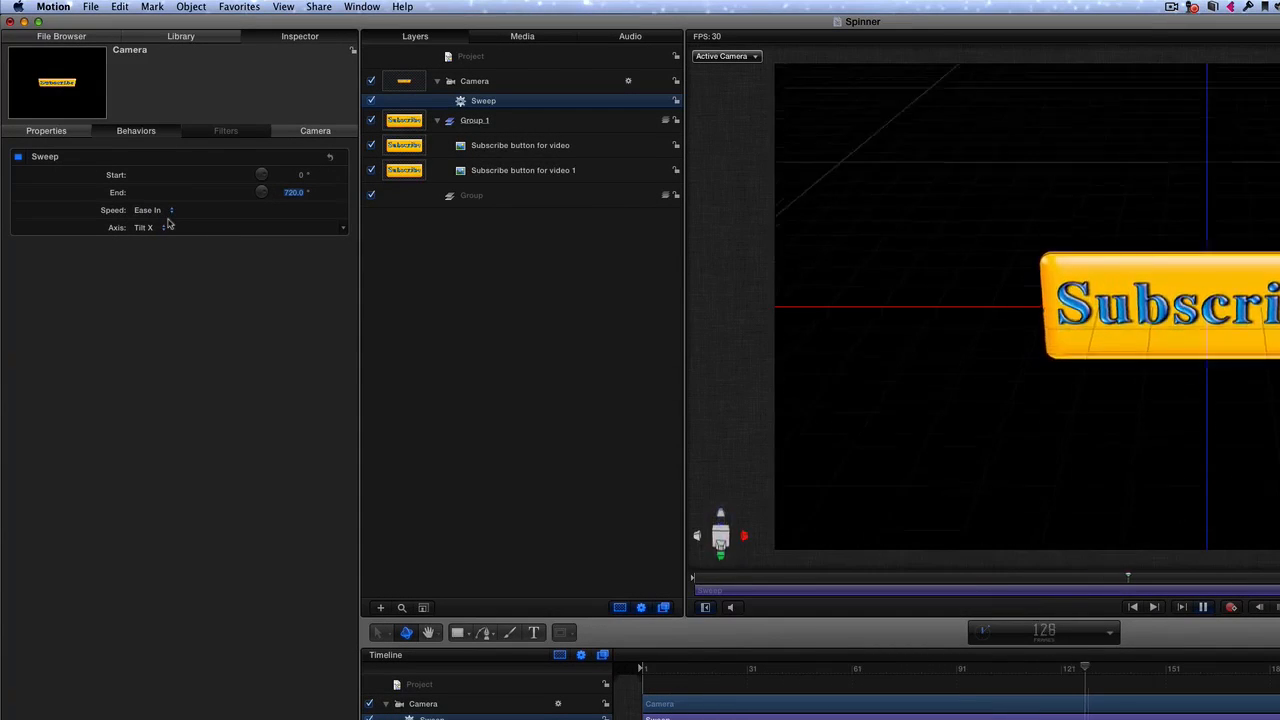
{"action": "left_click", "coordinate": [150, 210]}
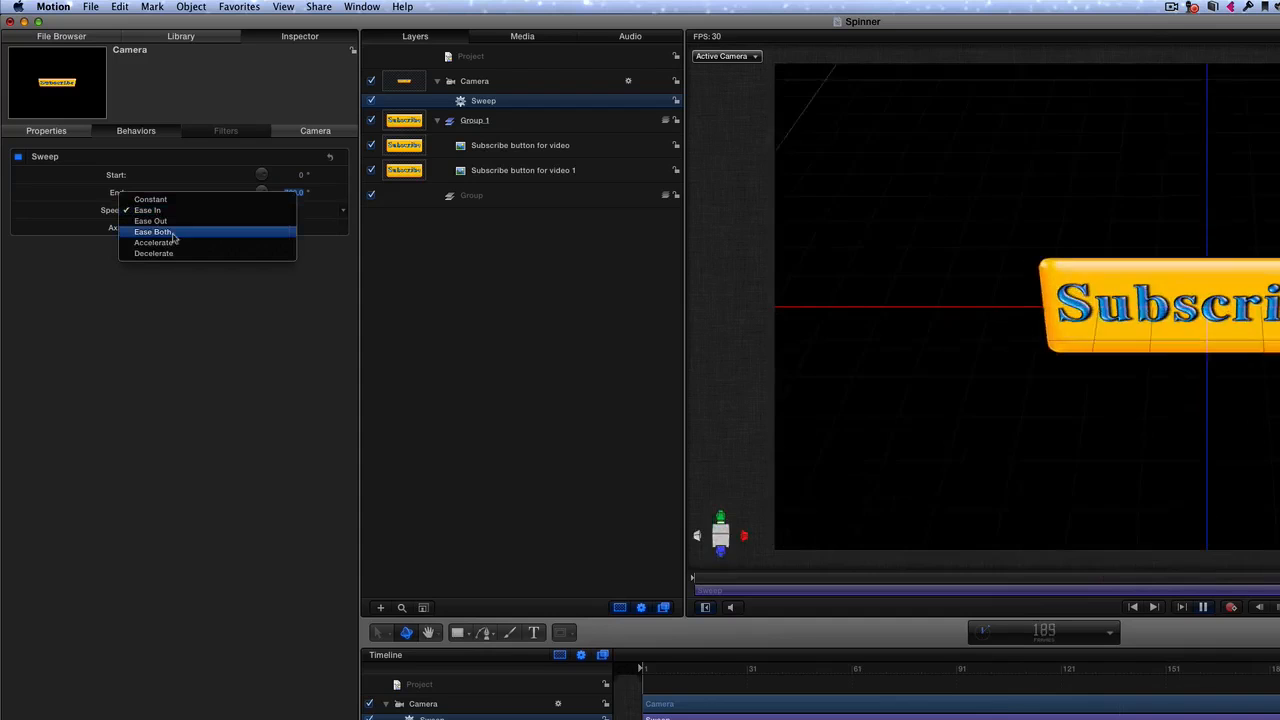
{"action": "left_click", "coordinate": [152, 232]}
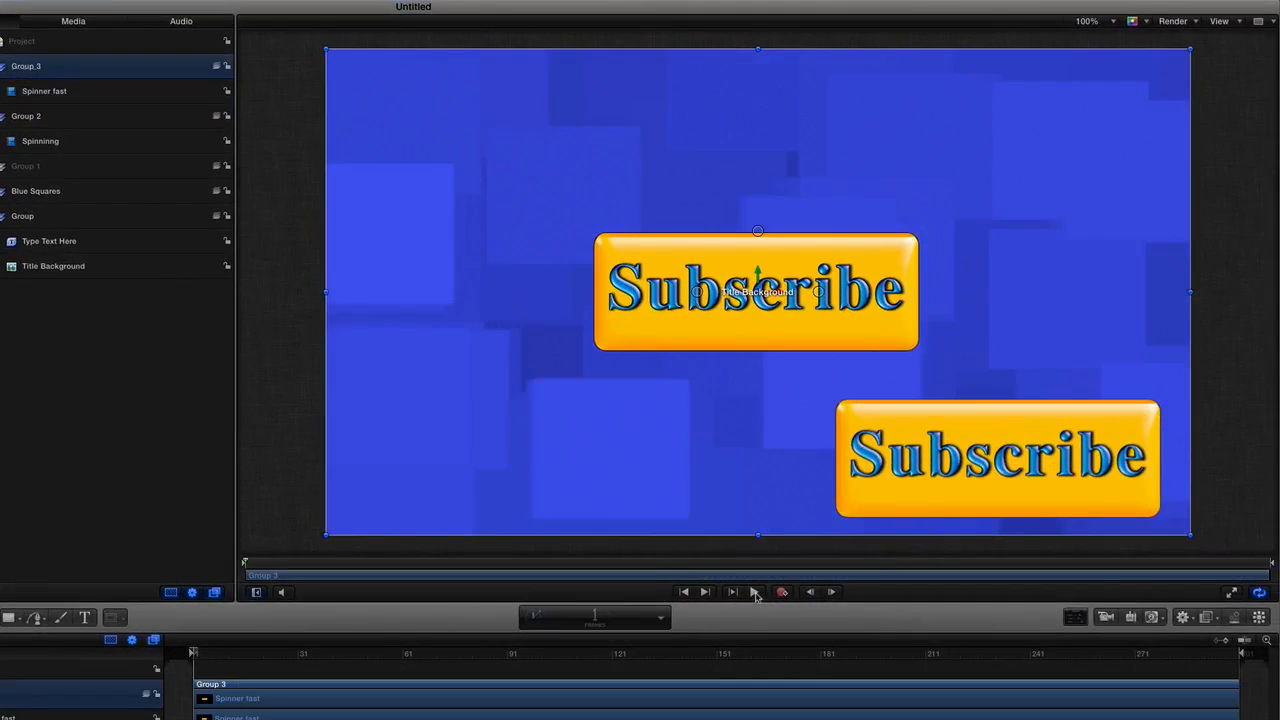
Step: Play back the composite to watch the centre button flip over the blue background
{"action": "left_click", "coordinate": [704, 592]}
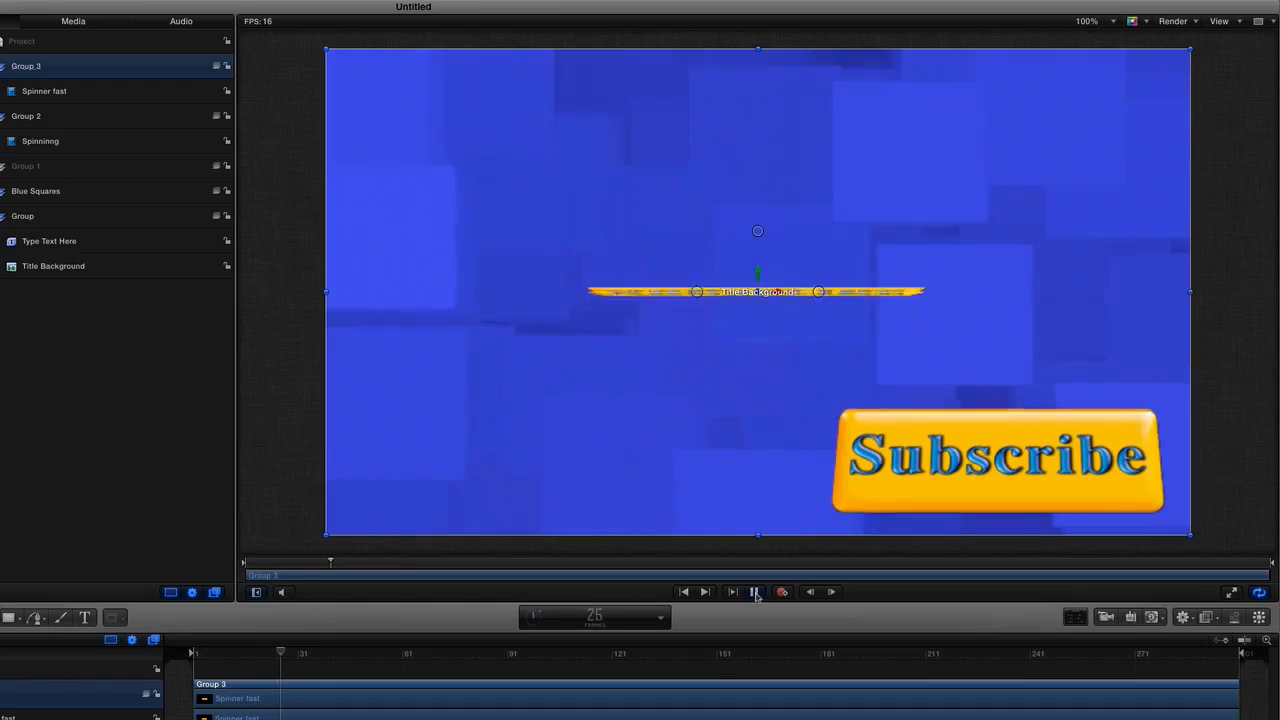